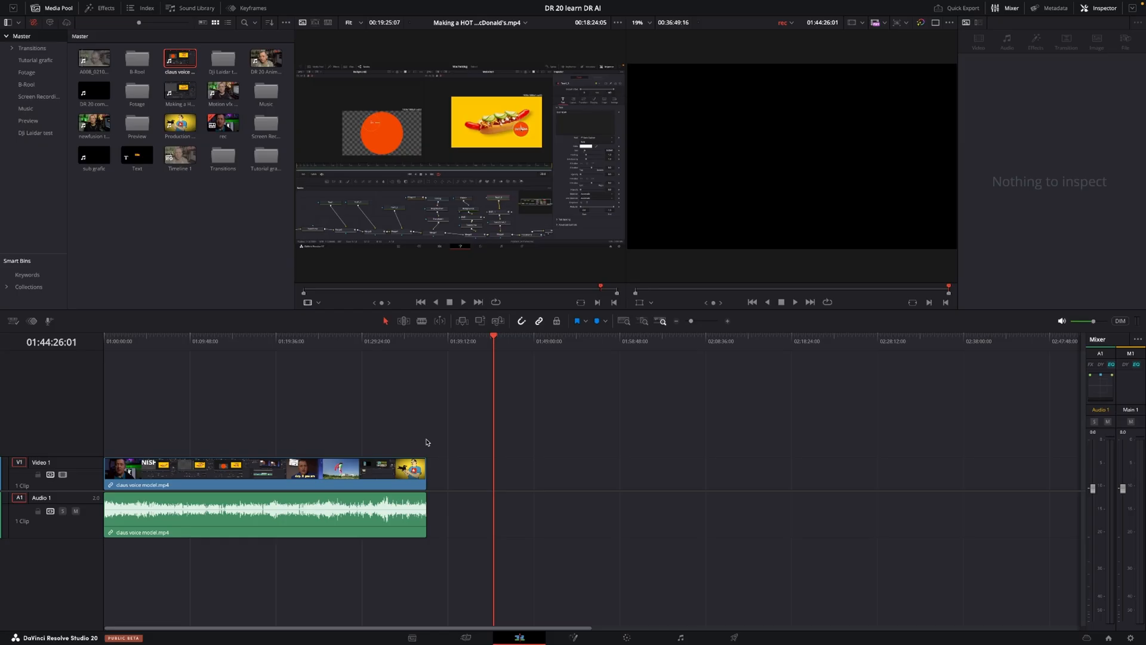
{"action": "mouse_move", "coordinate": [445, 394]}
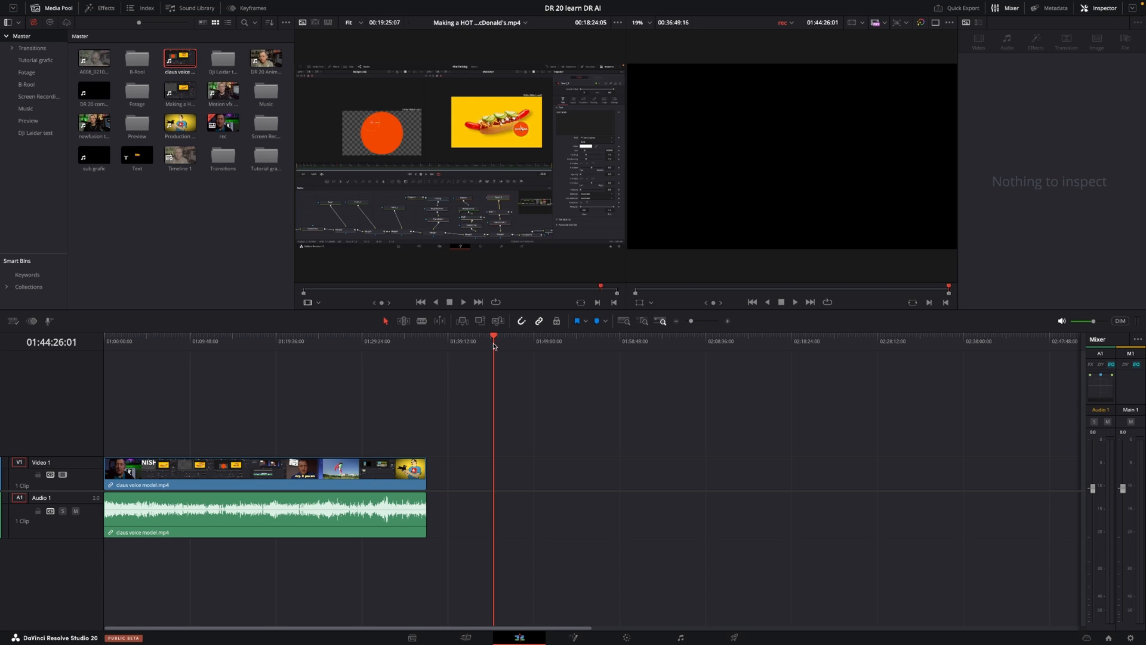
{"action": "mouse_move", "coordinate": [240, 357]}
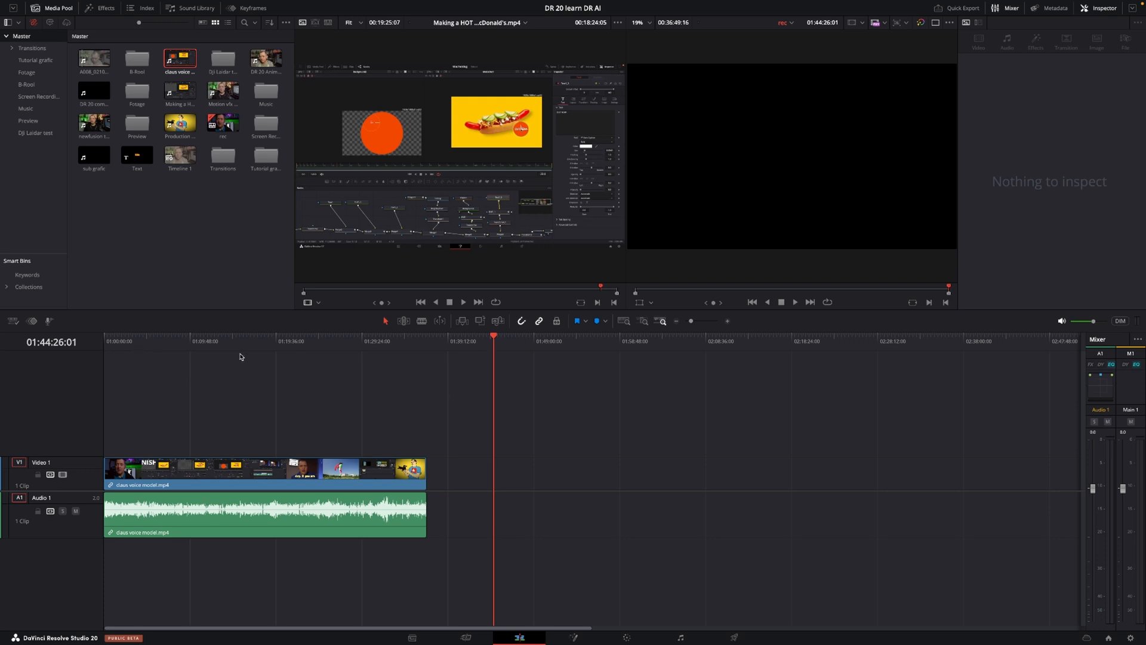
{"action": "mouse_move", "coordinate": [371, 352]}
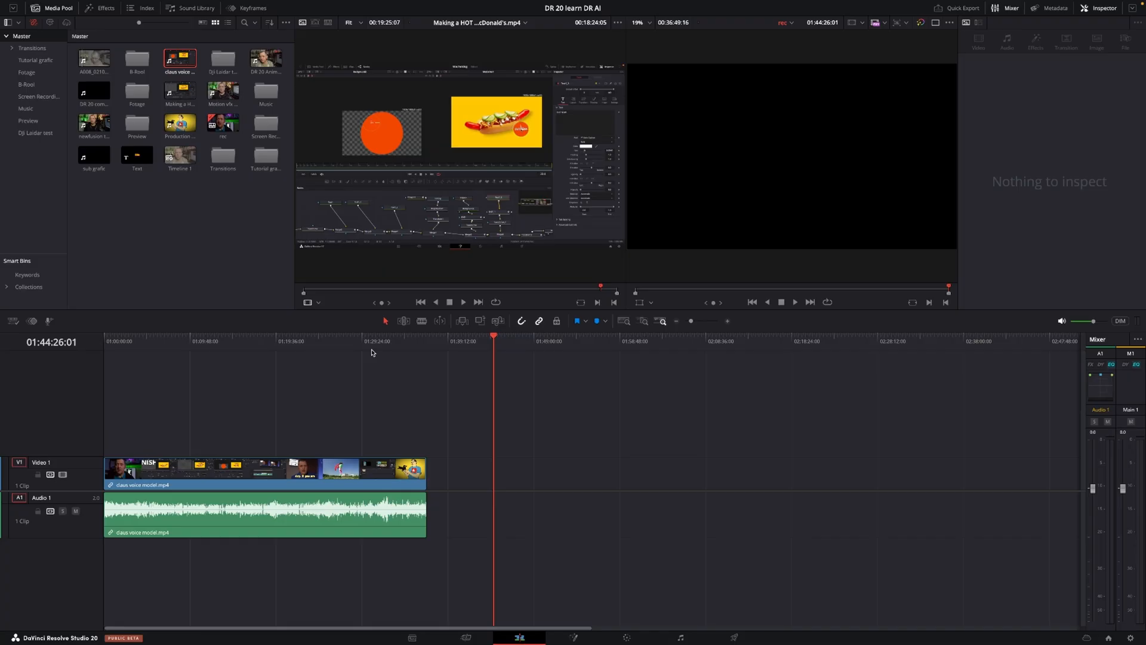
{"action": "mouse_move", "coordinate": [389, 346]}
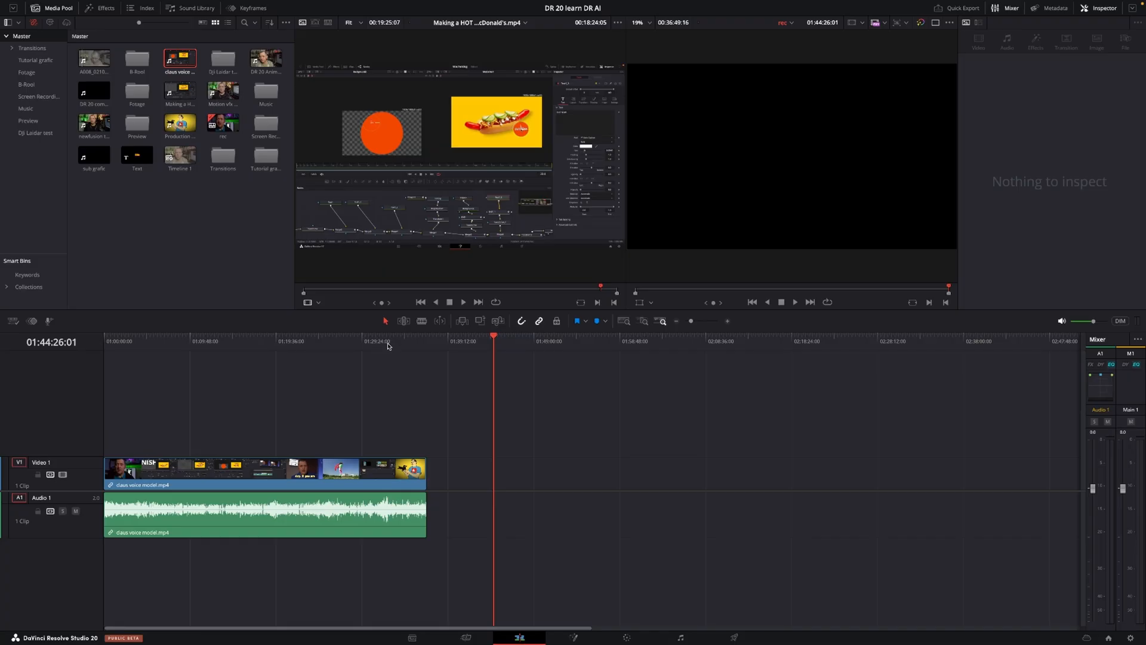
Move the playhead to the end of the voice recording clip
{"action": "left_click", "coordinate": [426, 340]}
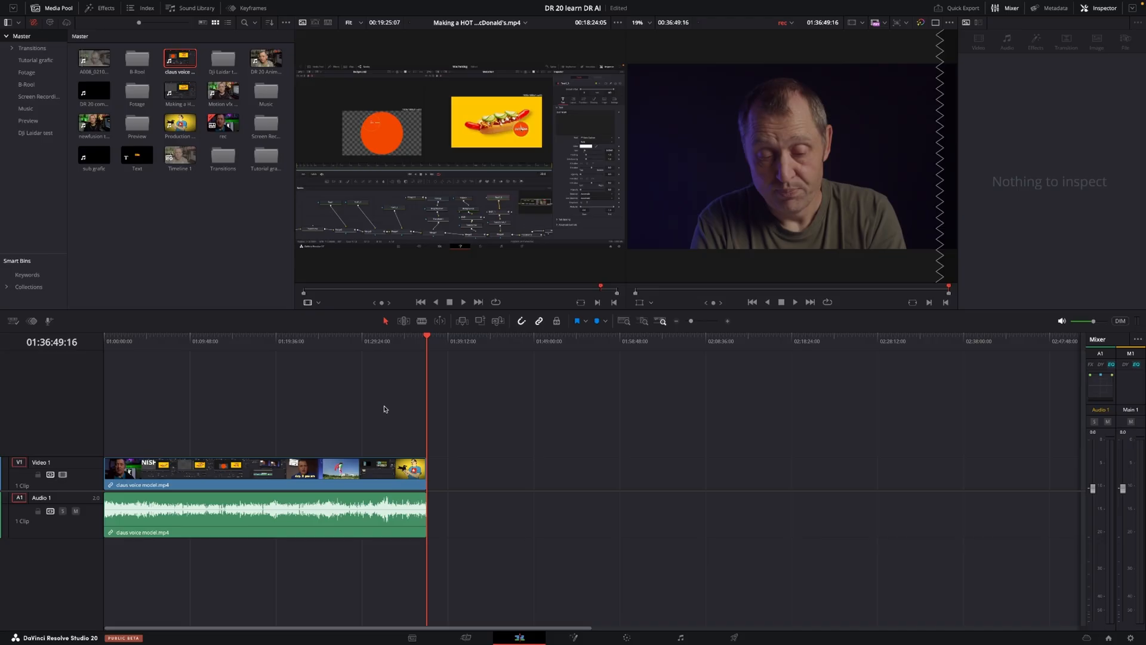
{"action": "mouse_move", "coordinate": [320, 423]}
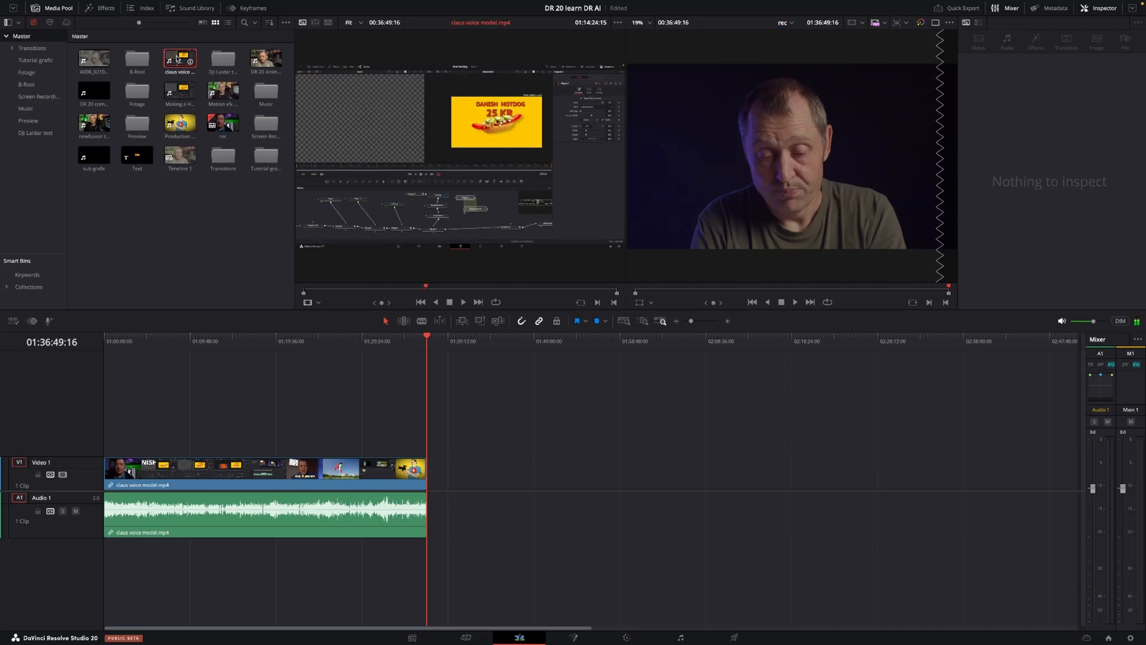
Confirm AI Voice Training is downloaded, then reopen the clip's AI Tools menu
{"action": "right_click", "coordinate": [179, 58]}
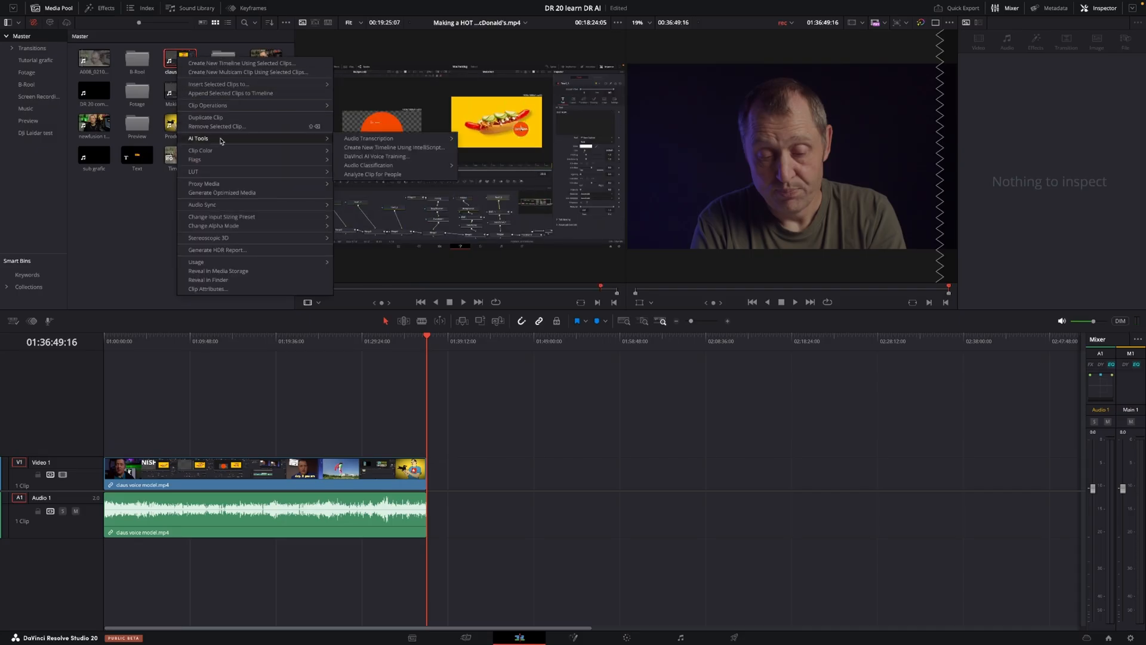
{"action": "mouse_move", "coordinate": [377, 159]}
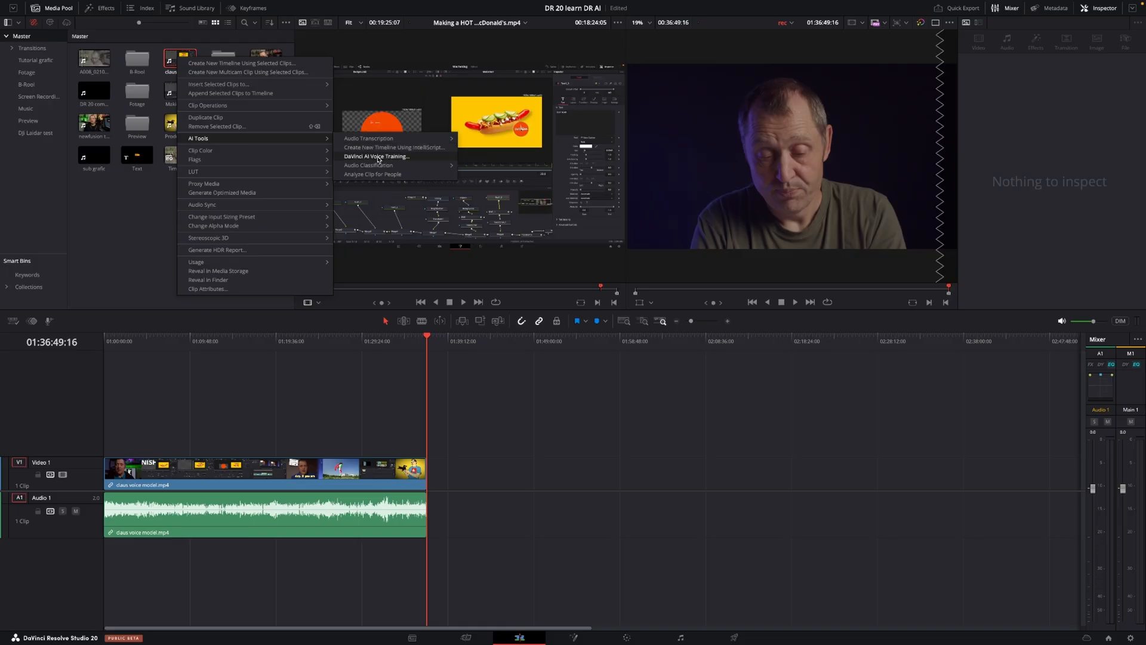
{"action": "mouse_move", "coordinate": [155, 228]}
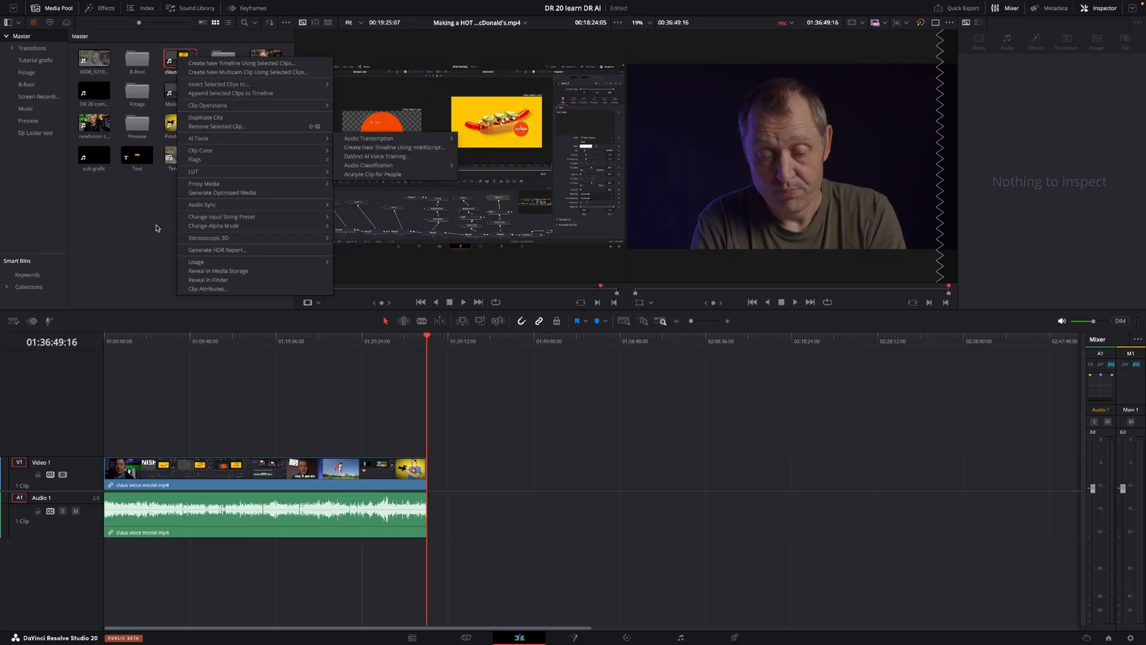
{"action": "left_click", "coordinate": [95, 10]}
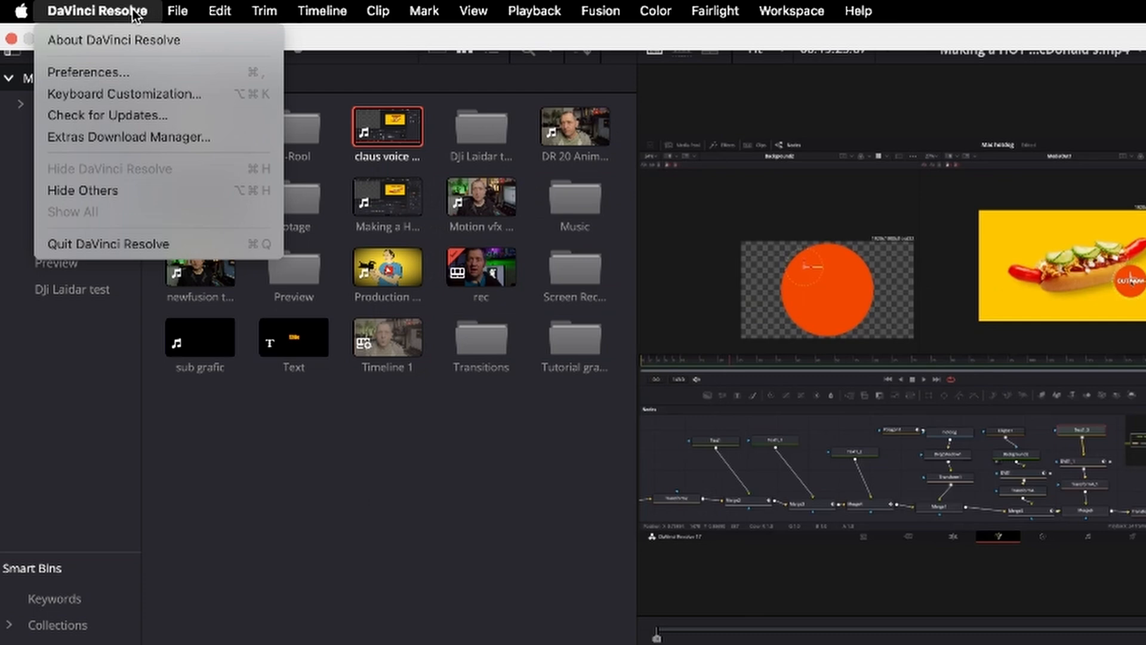
{"action": "mouse_move", "coordinate": [153, 137]}
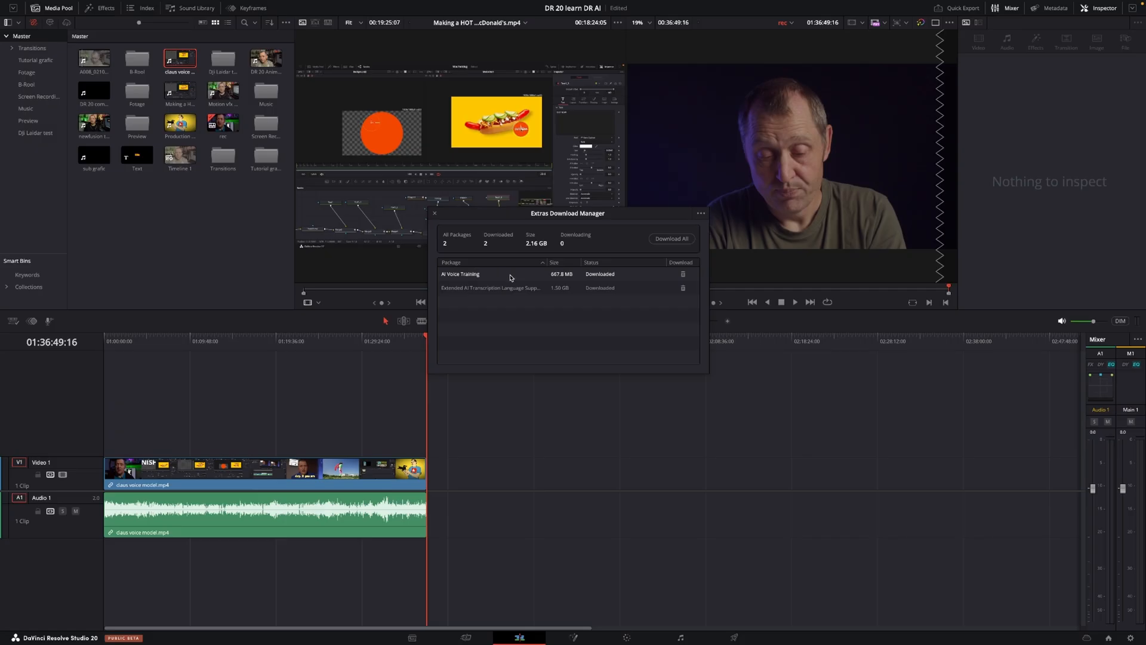
{"action": "mouse_move", "coordinate": [434, 215]}
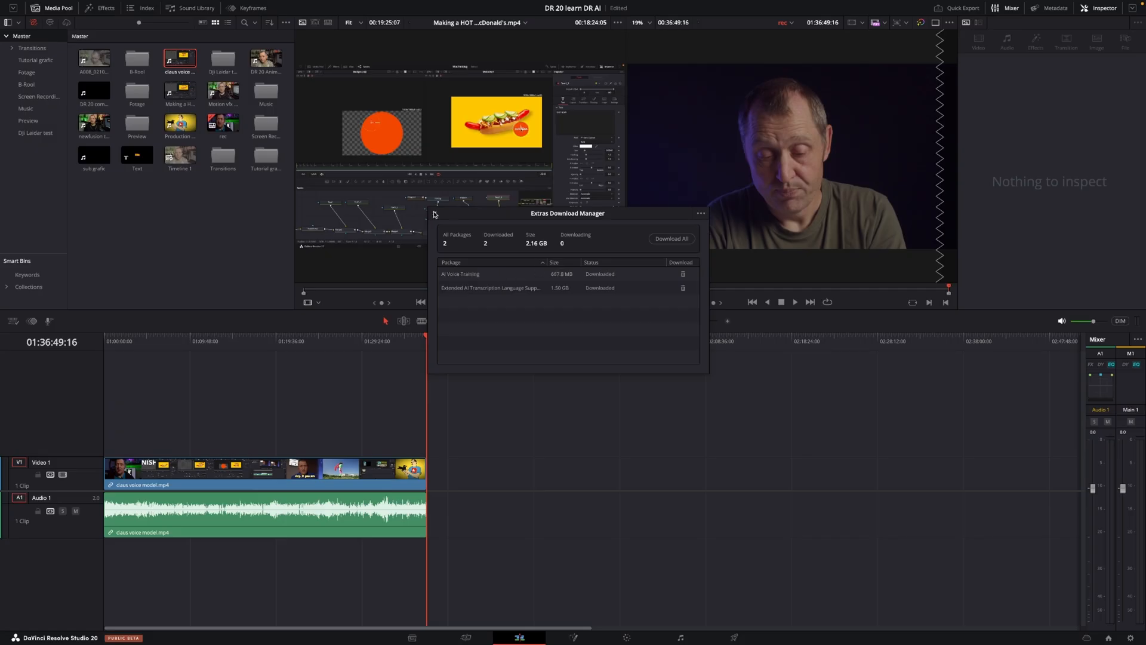
{"action": "right_click", "coordinate": [179, 58]}
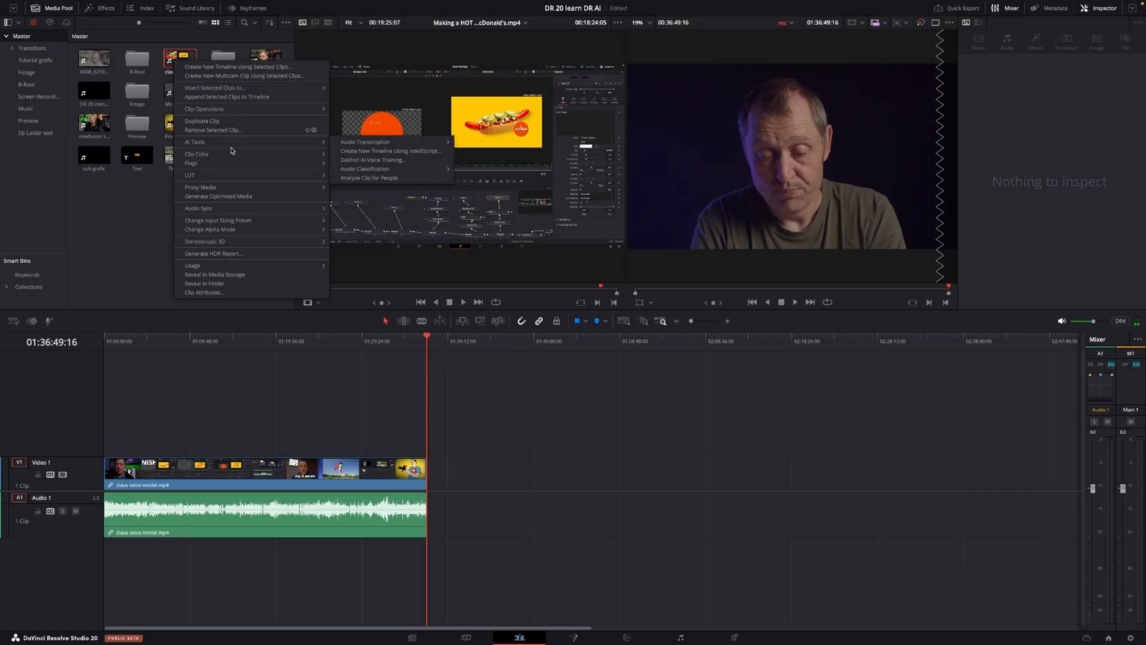
{"action": "mouse_move", "coordinate": [407, 163]}
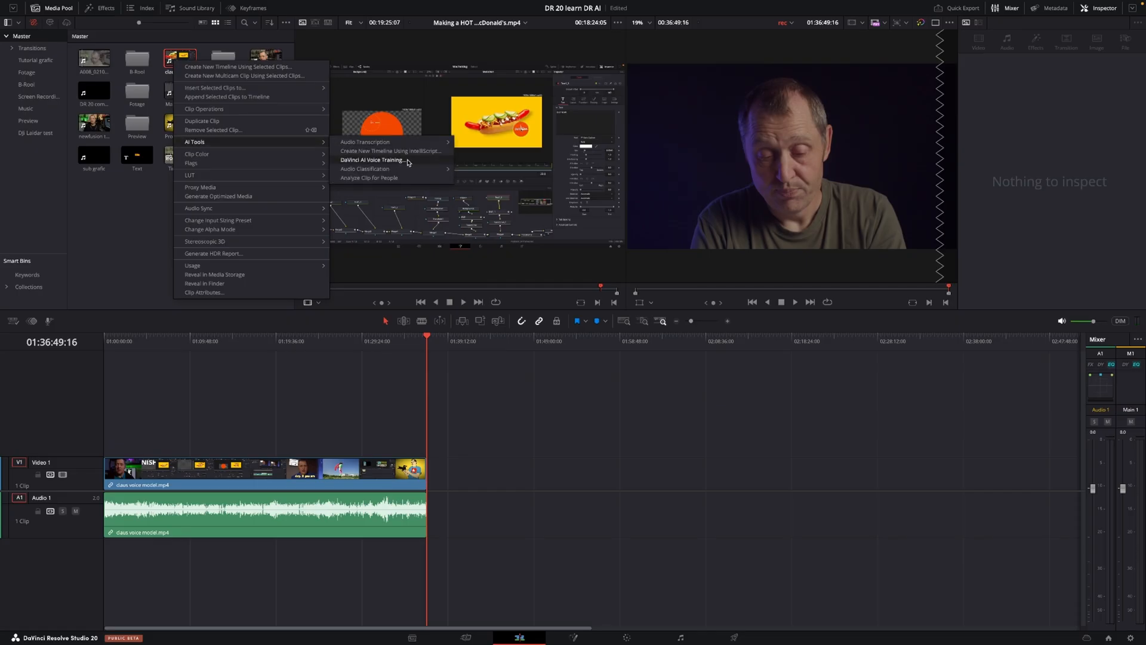
Start DaVinci AI Voice Training on the voice recording clip
{"action": "left_click", "coordinate": [374, 159]}
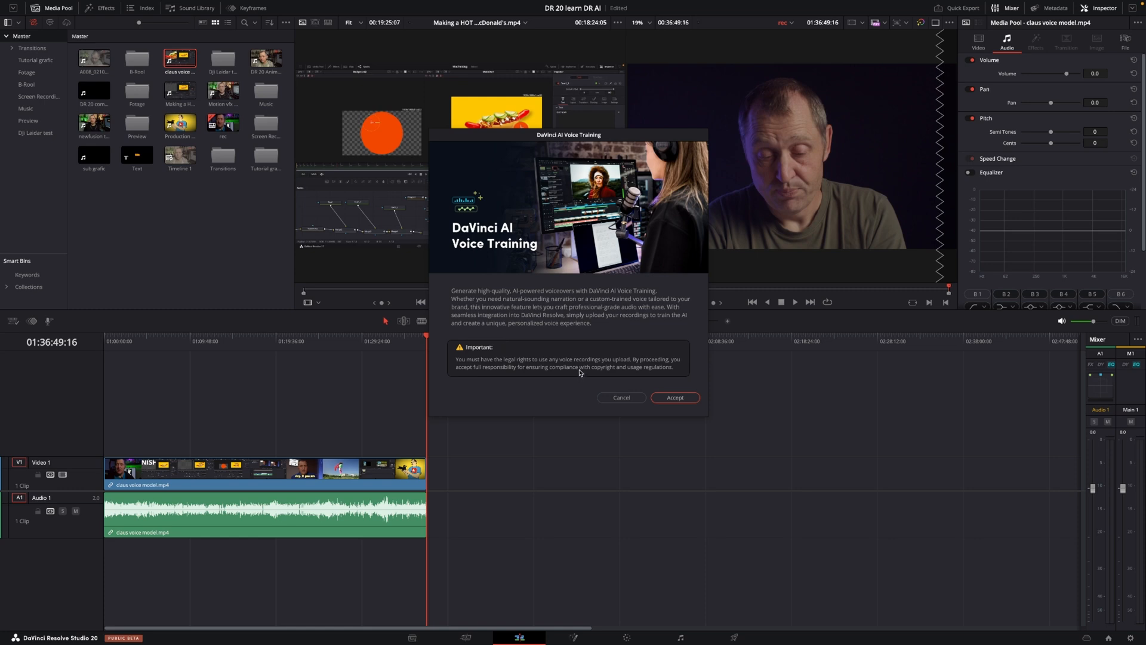
{"action": "mouse_move", "coordinate": [580, 375]}
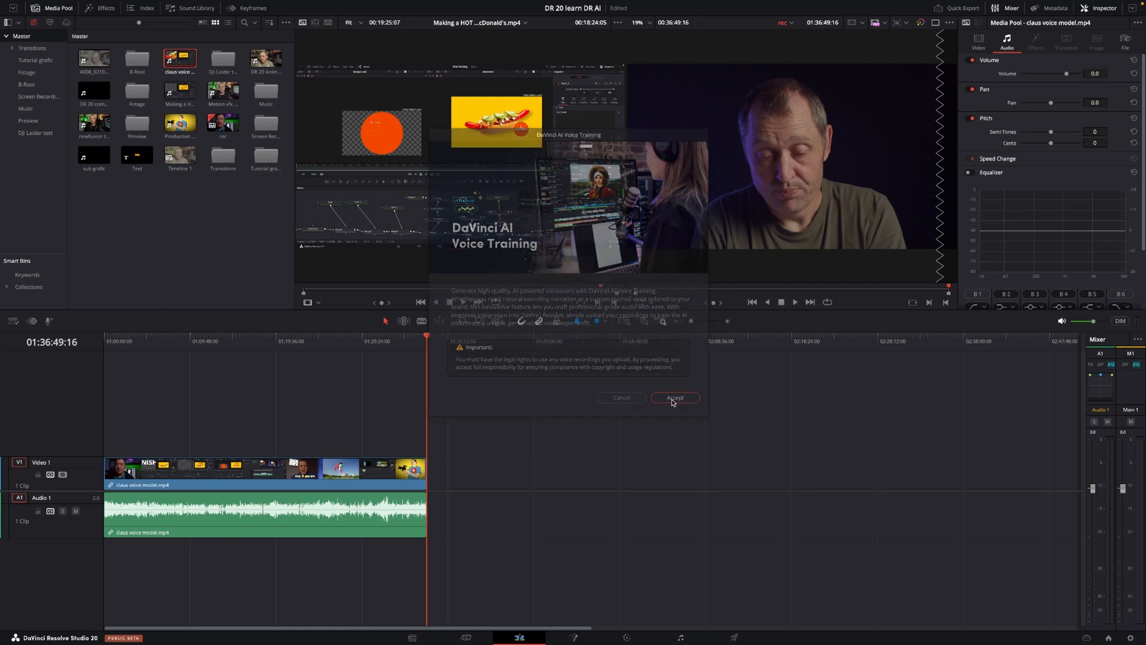
Train a voice model named 'Claus eng' at Better accuracy
{"action": "left_click", "coordinate": [673, 397]}
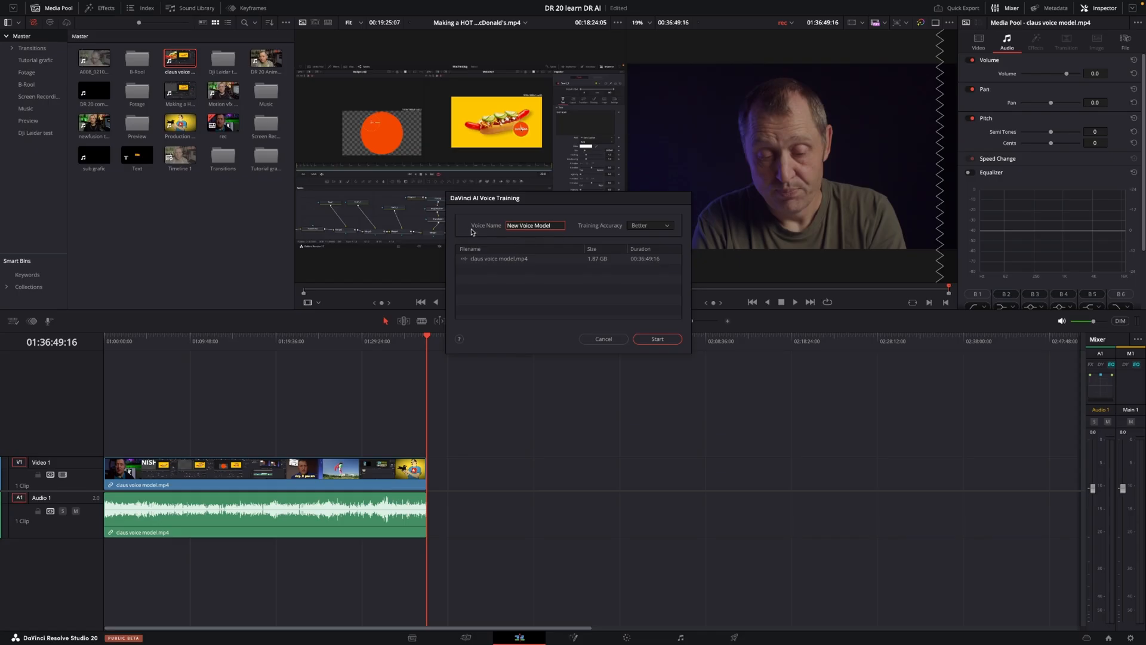
{"action": "type", "text": "Claus eng"}
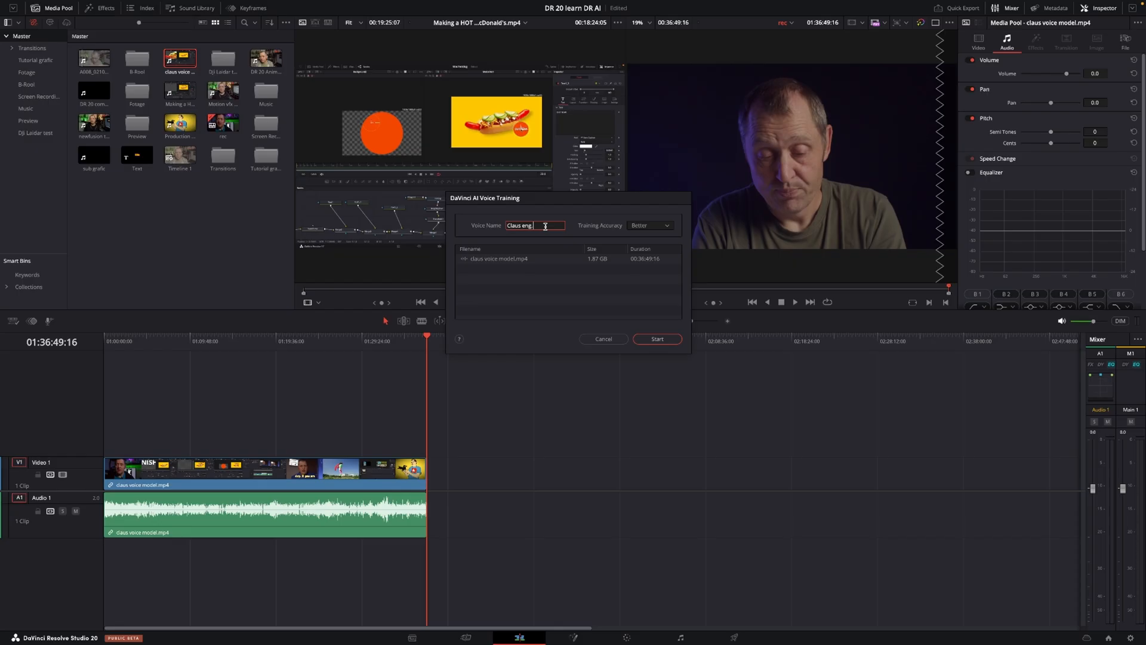
{"action": "mouse_move", "coordinate": [602, 232]}
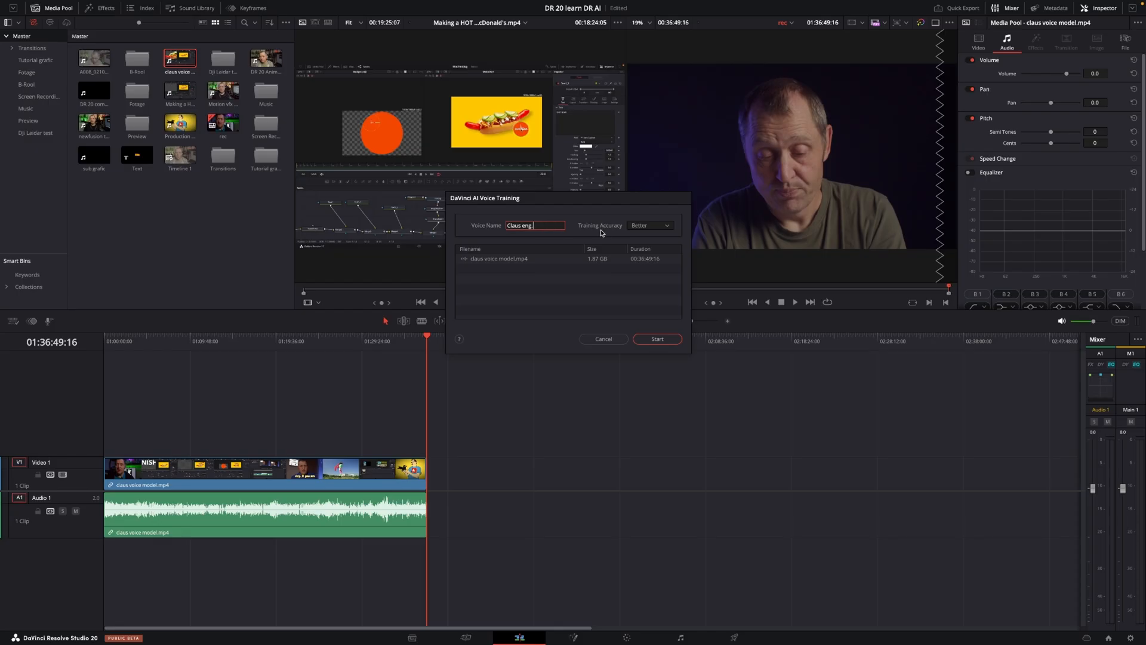
{"action": "mouse_move", "coordinate": [637, 229]}
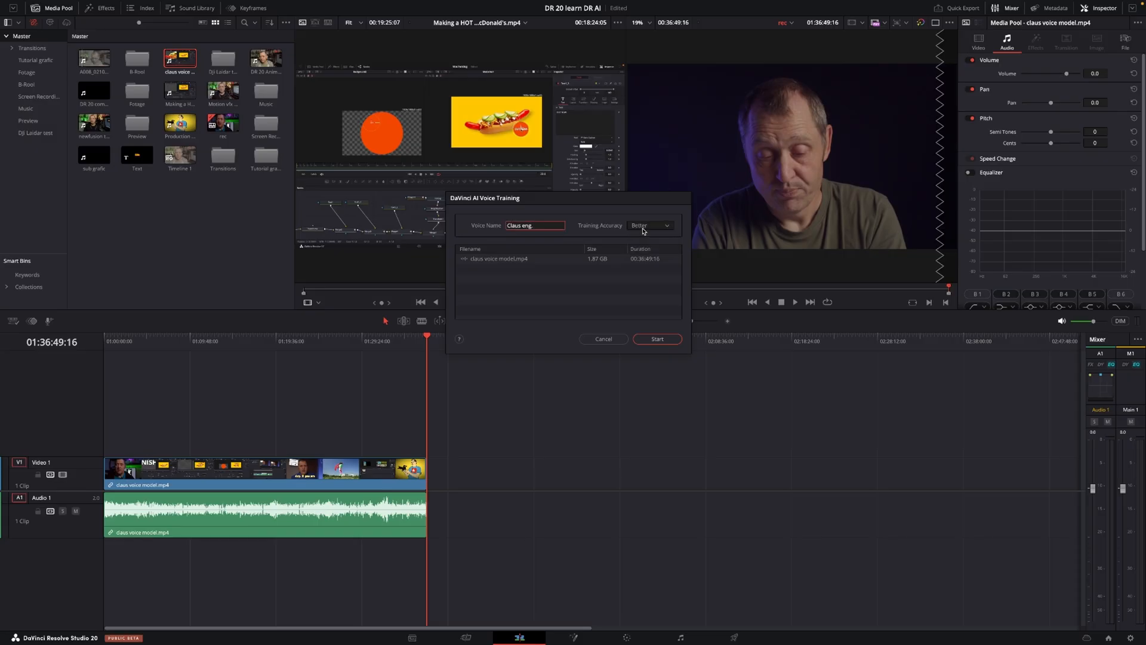
{"action": "left_click", "coordinate": [649, 225]}
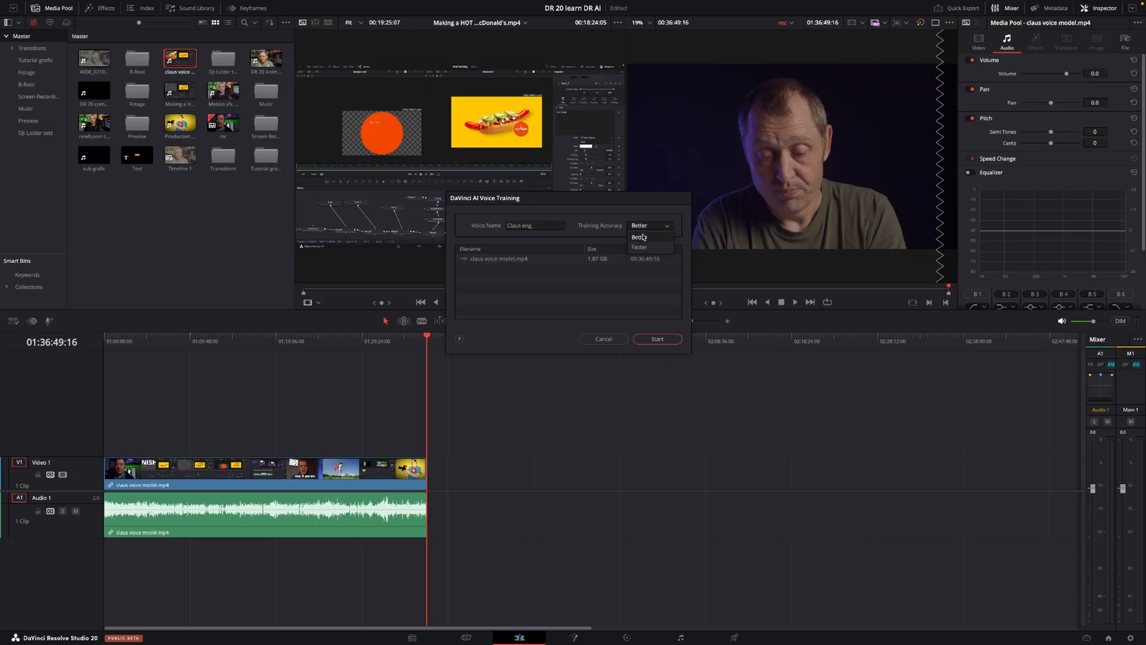
{"action": "left_click", "coordinate": [639, 237]}
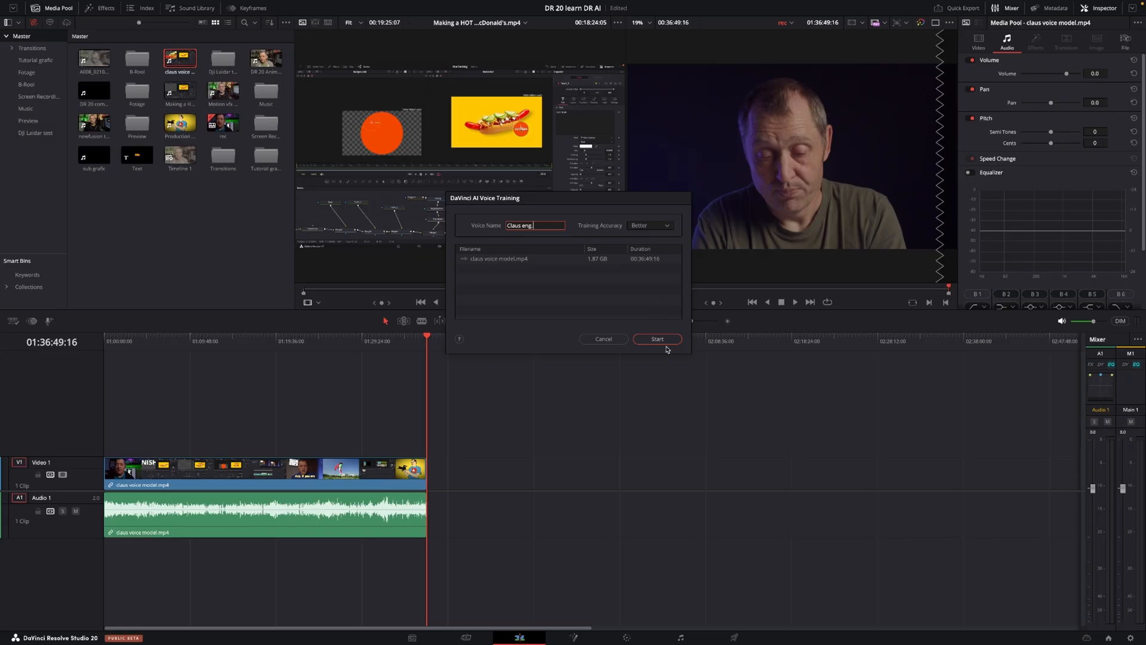
{"action": "left_click", "coordinate": [656, 339]}
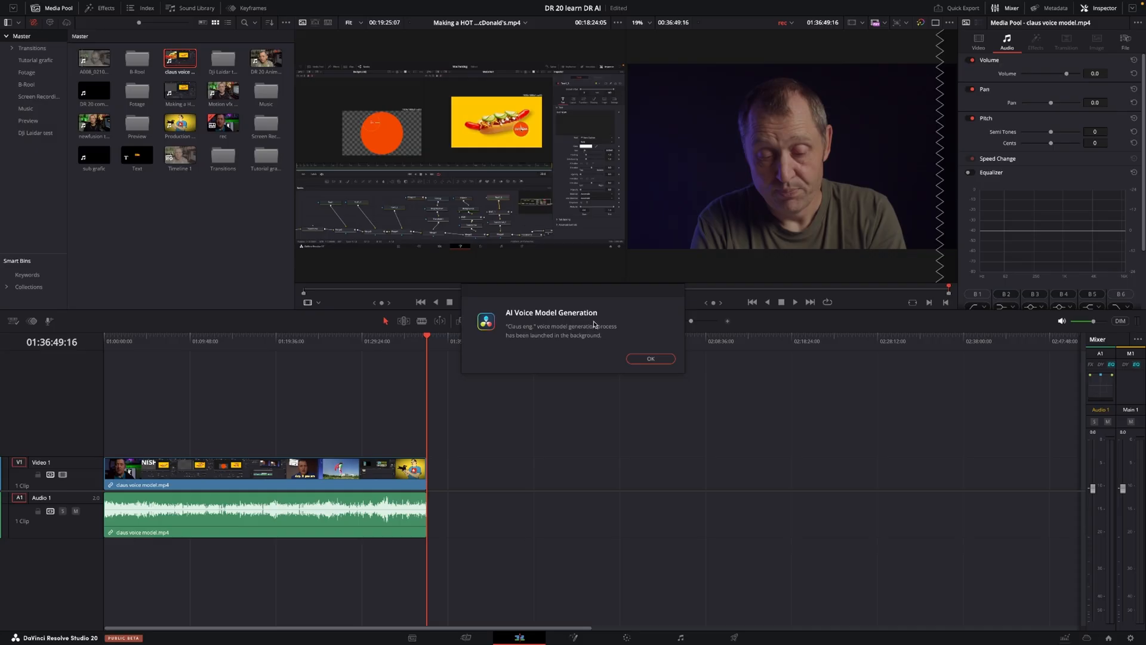
Dismiss the 'Claus eng' background-generation notice
{"action": "left_click", "coordinate": [650, 358]}
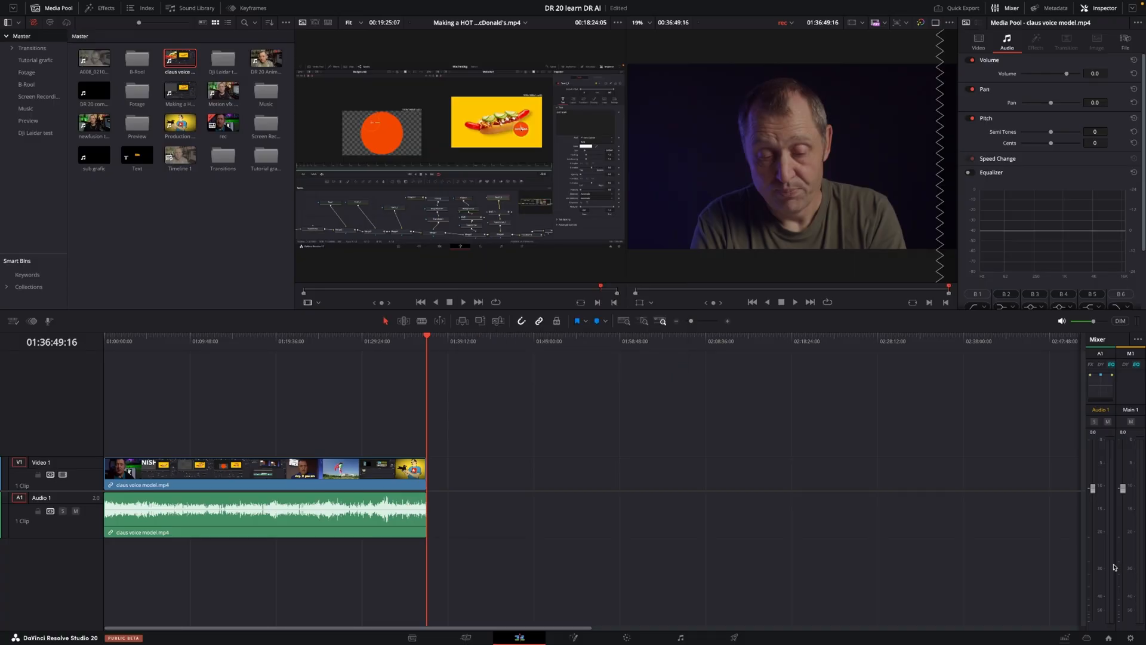
{"action": "mouse_move", "coordinate": [1020, 543]}
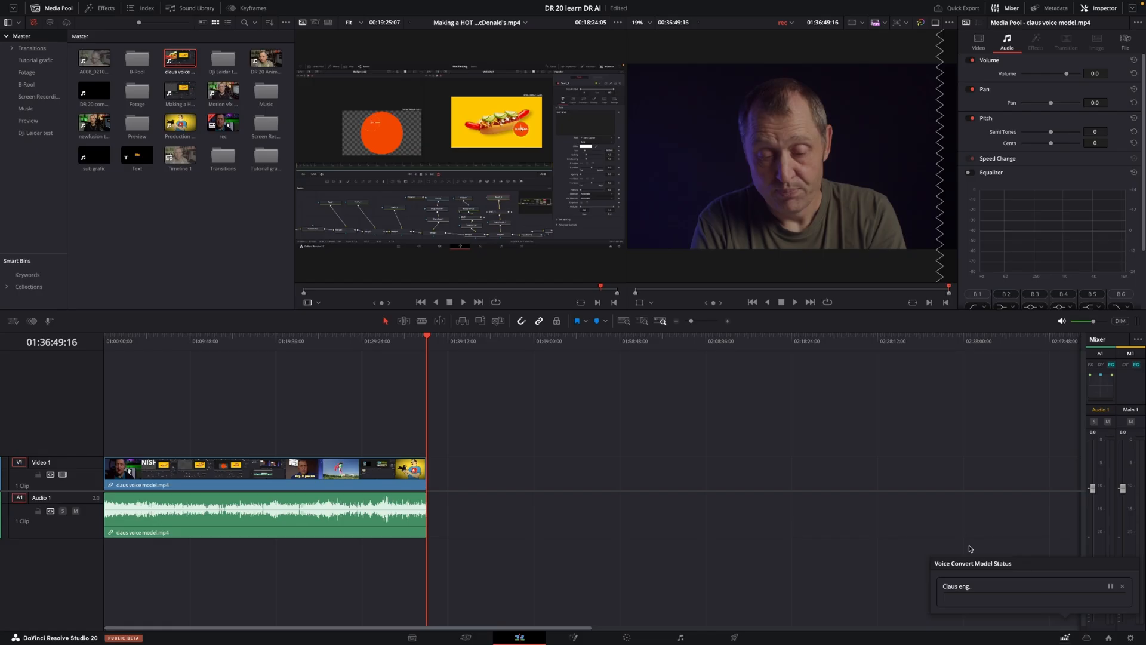
{"action": "mouse_move", "coordinate": [1012, 581]}
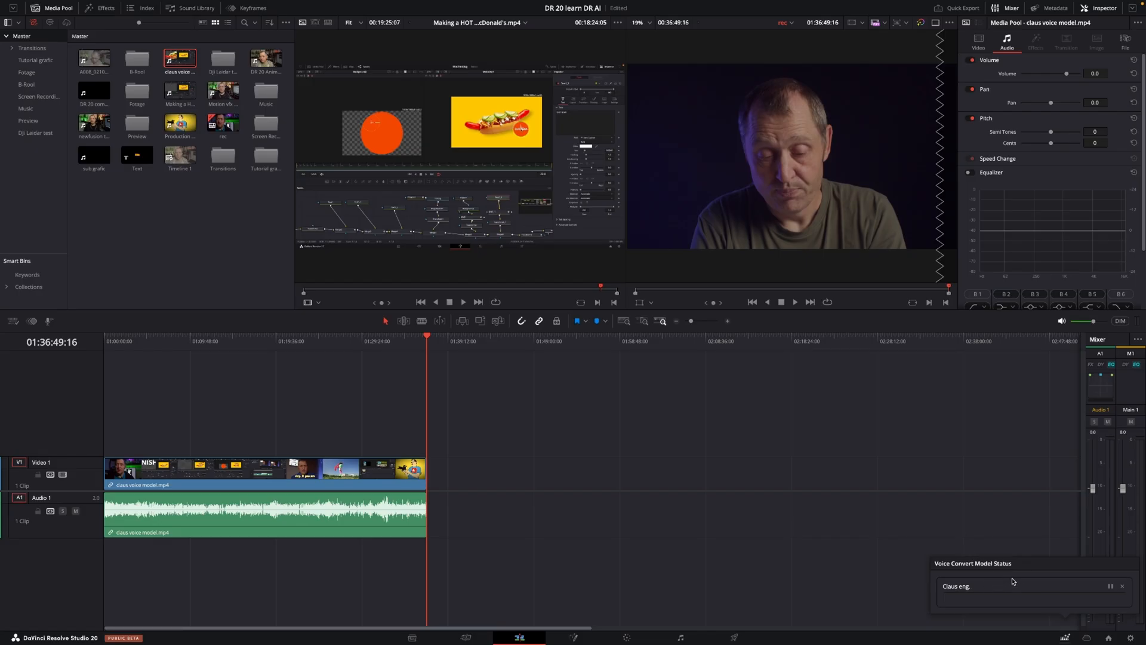
{"action": "mouse_move", "coordinate": [948, 501]}
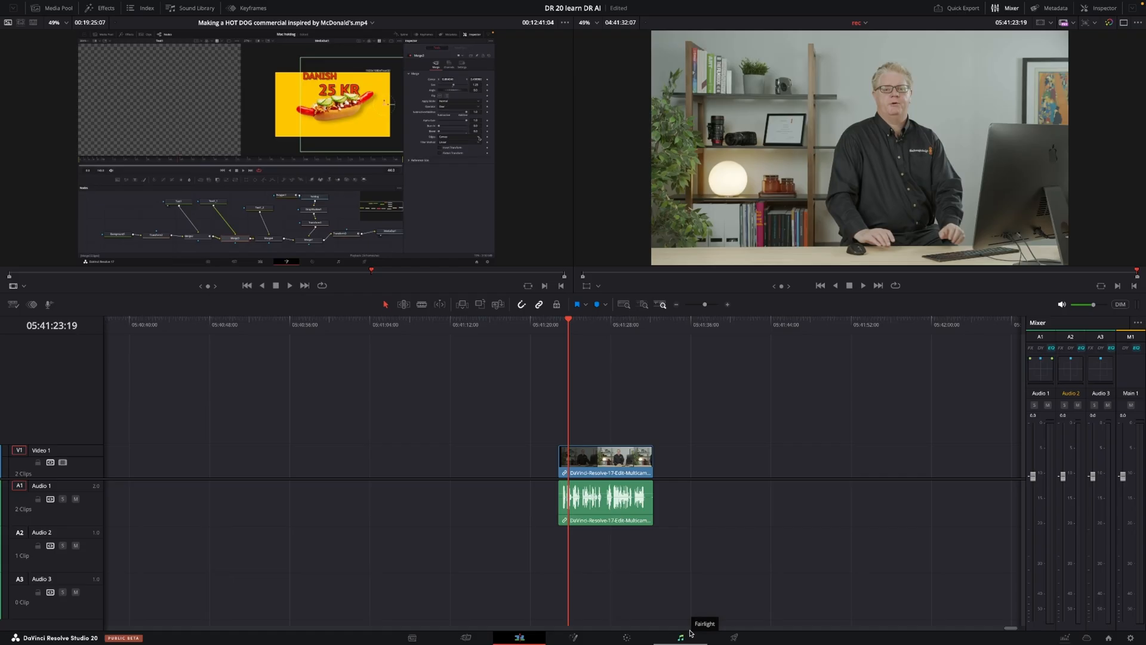
{"action": "mouse_move", "coordinate": [678, 632]}
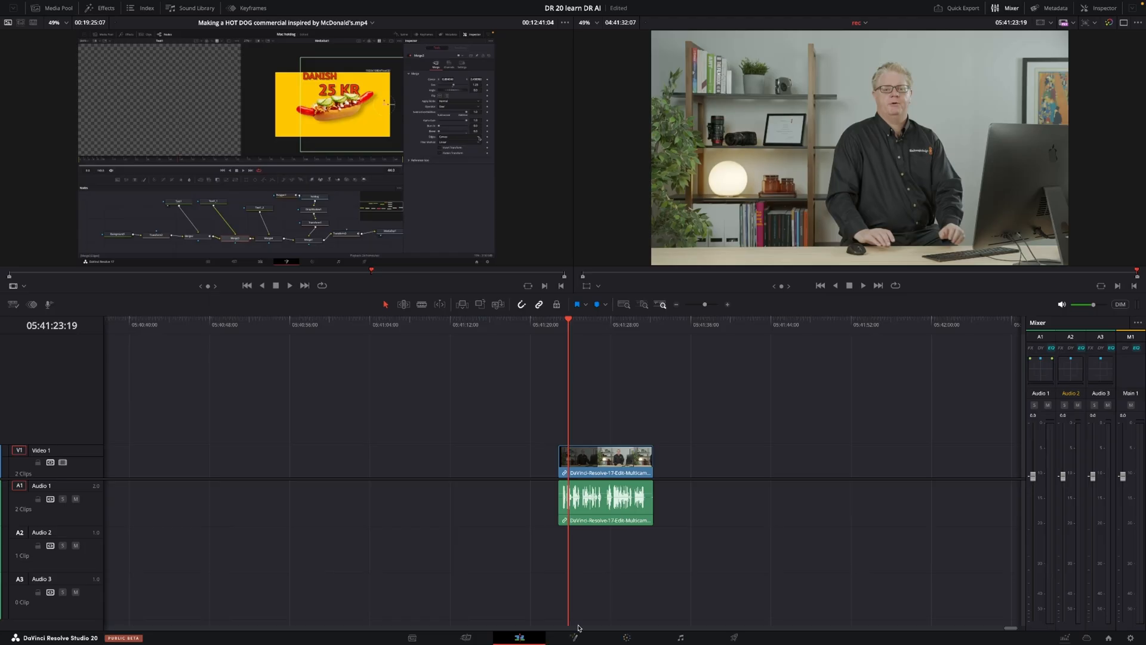
{"action": "mouse_move", "coordinate": [626, 422]}
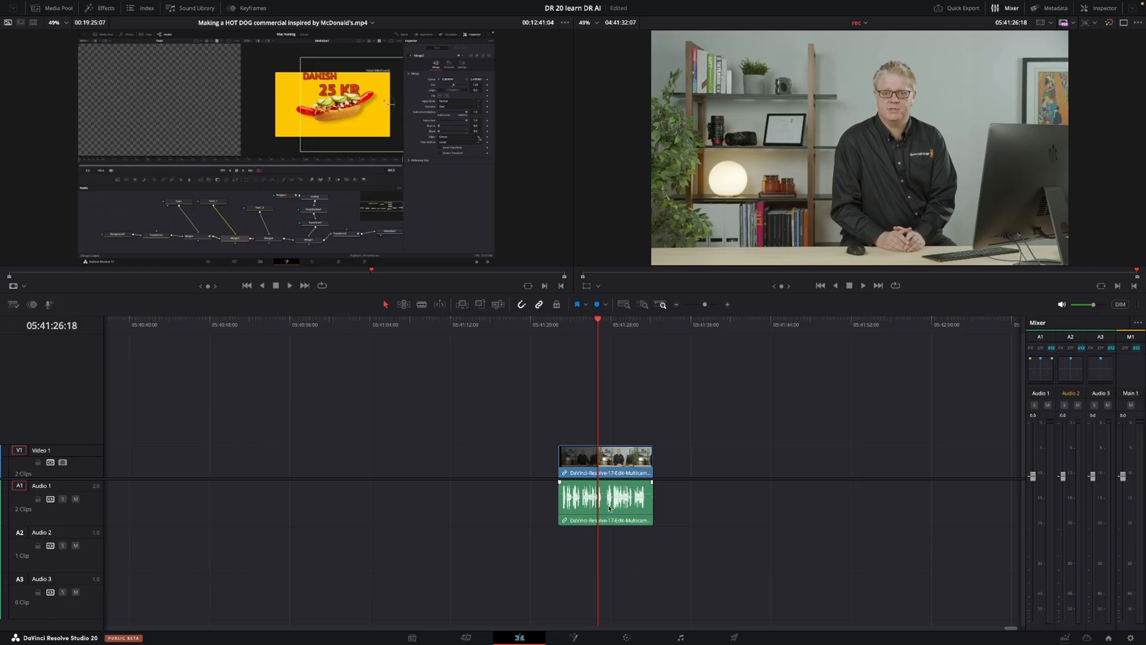
Voice Convert the interview clip with the Claus eng model, rendering to Audio 2
{"action": "right_click", "coordinate": [605, 501]}
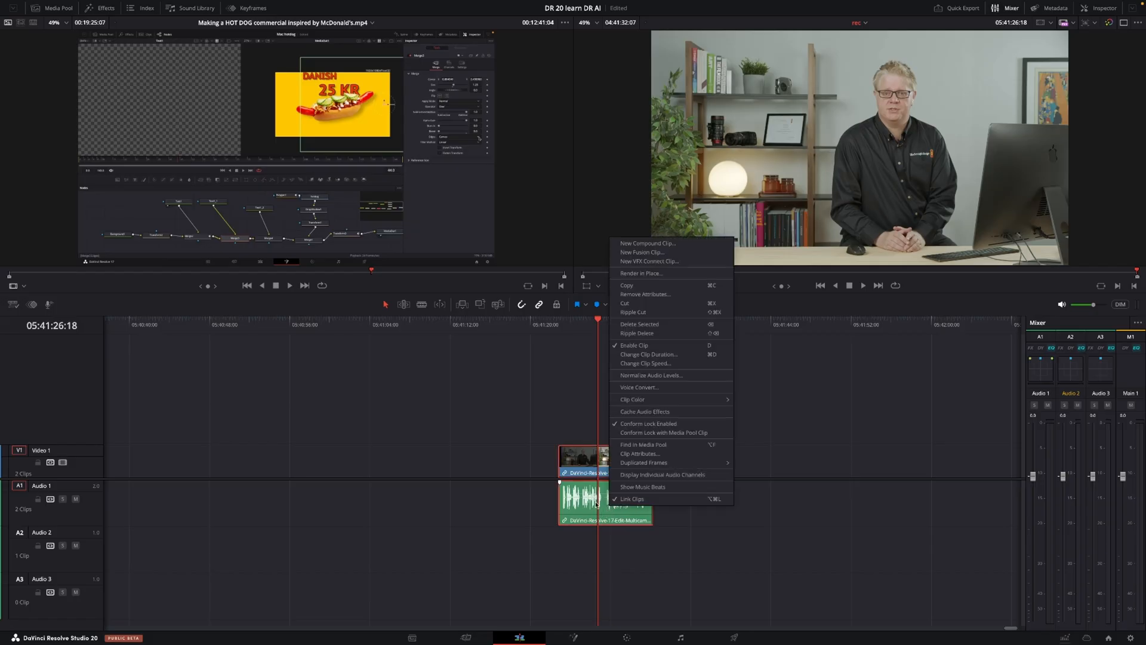
{"action": "mouse_move", "coordinate": [659, 387]}
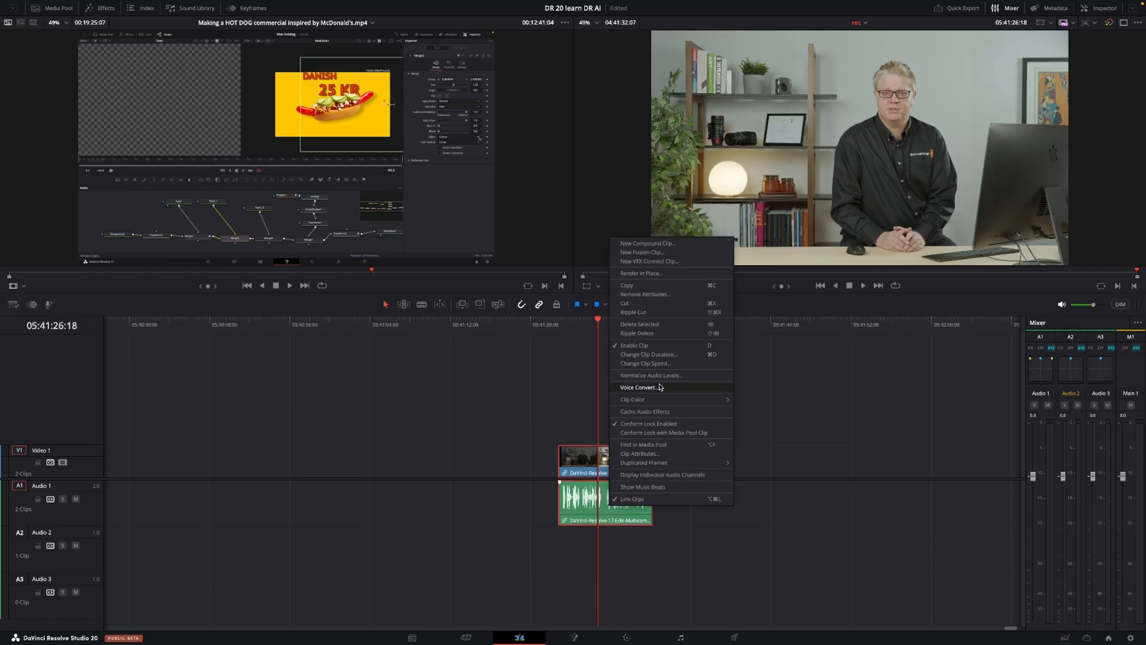
{"action": "left_click", "coordinate": [639, 386]}
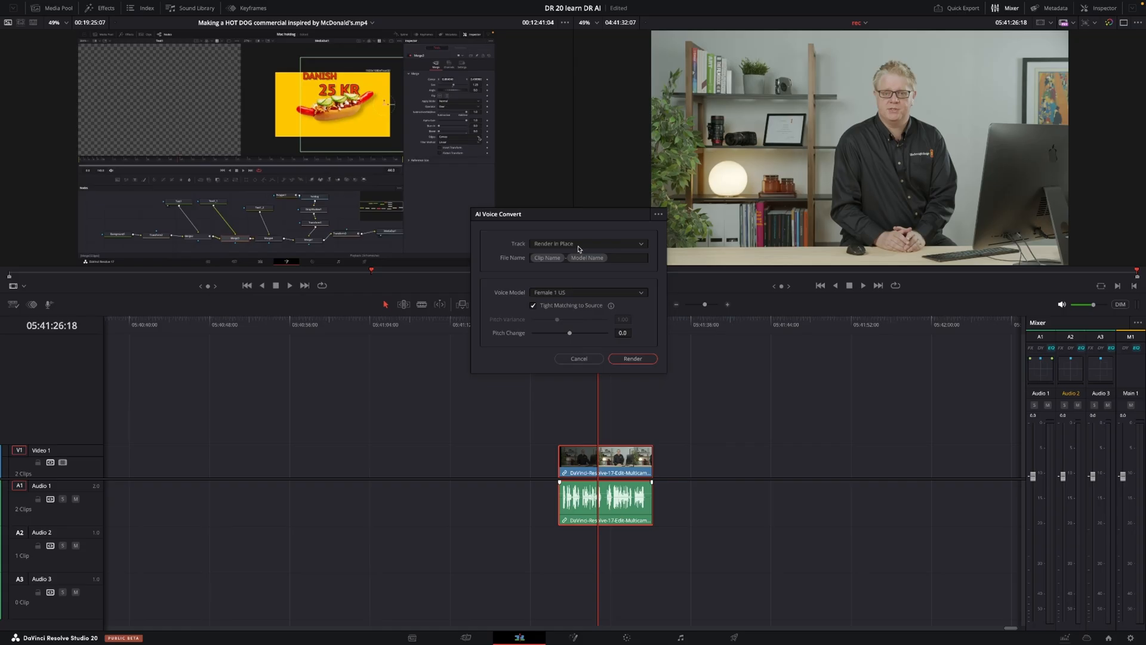
{"action": "mouse_move", "coordinate": [614, 508]}
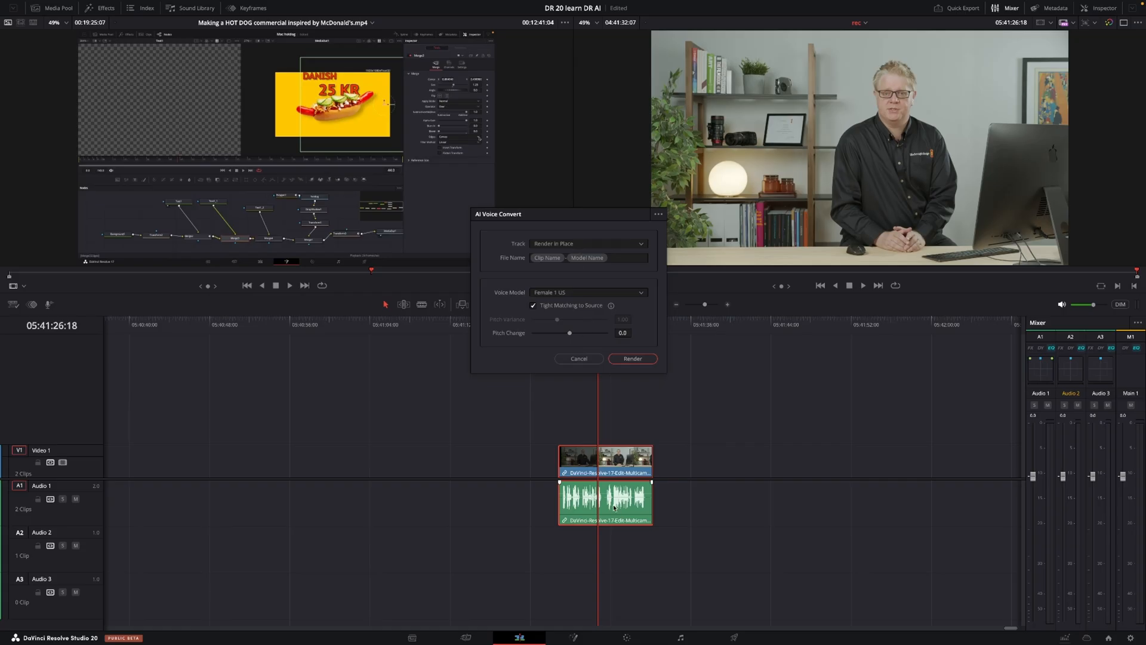
{"action": "mouse_move", "coordinate": [588, 249]}
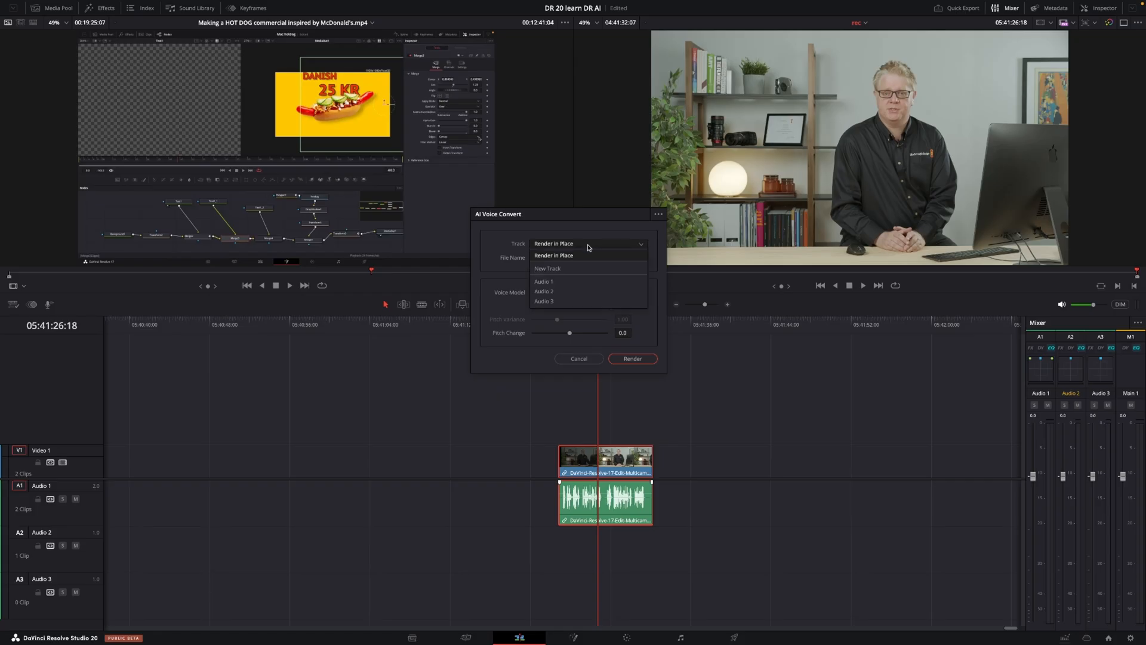
{"action": "mouse_move", "coordinate": [583, 281]}
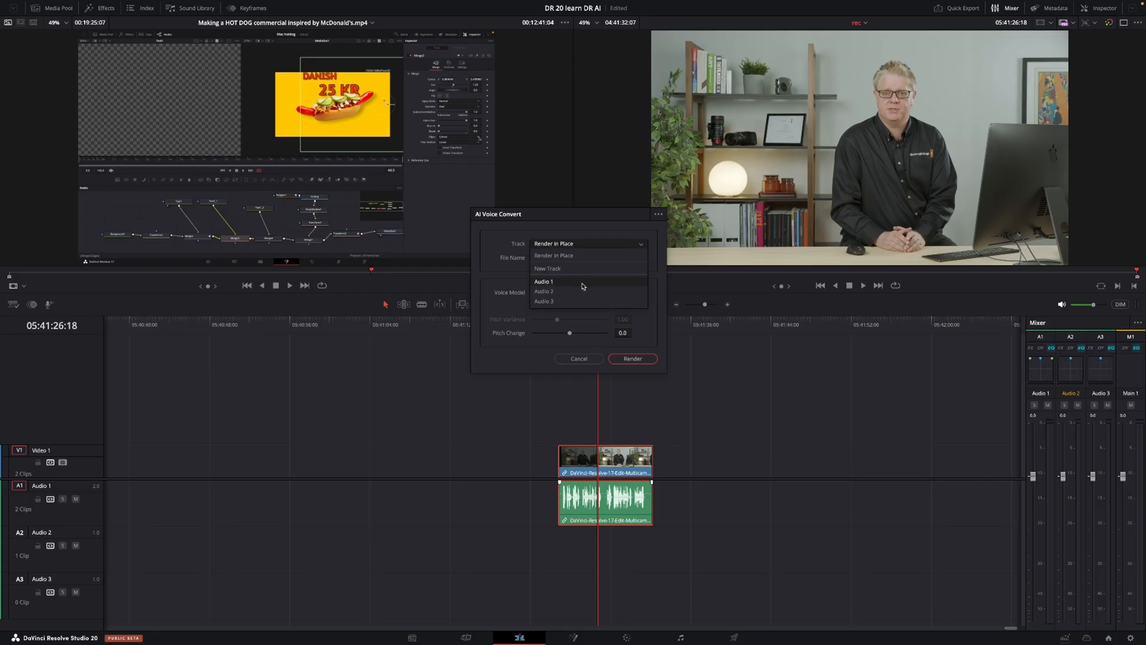
{"action": "left_click", "coordinate": [544, 291]}
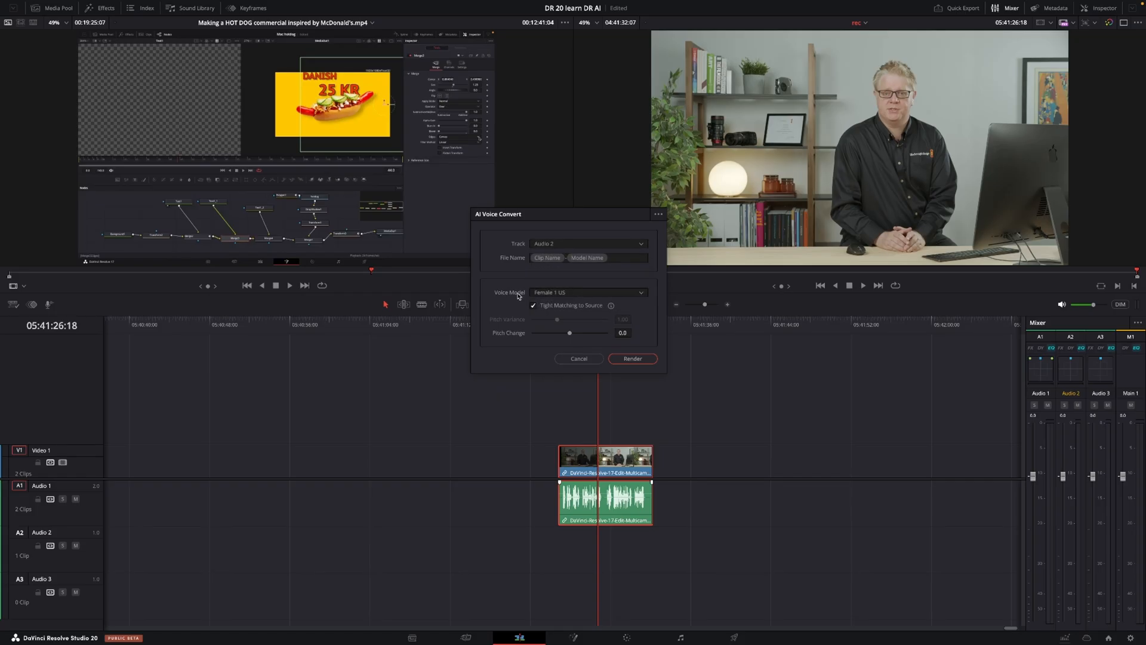
{"action": "left_click", "coordinate": [587, 292]}
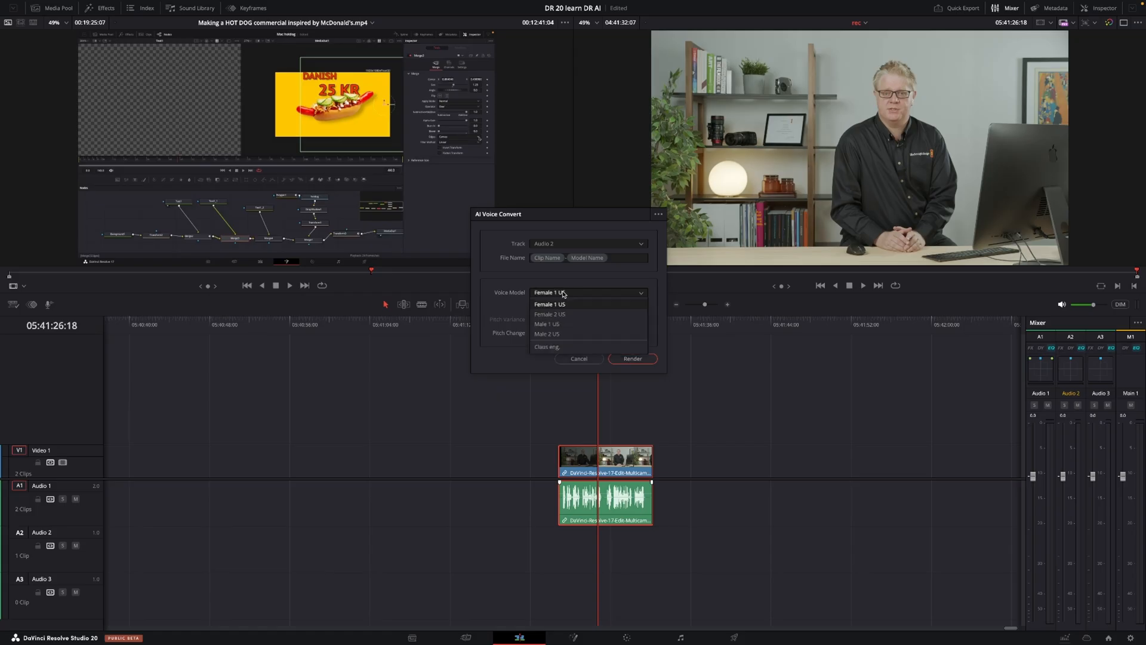
{"action": "mouse_move", "coordinate": [563, 346]}
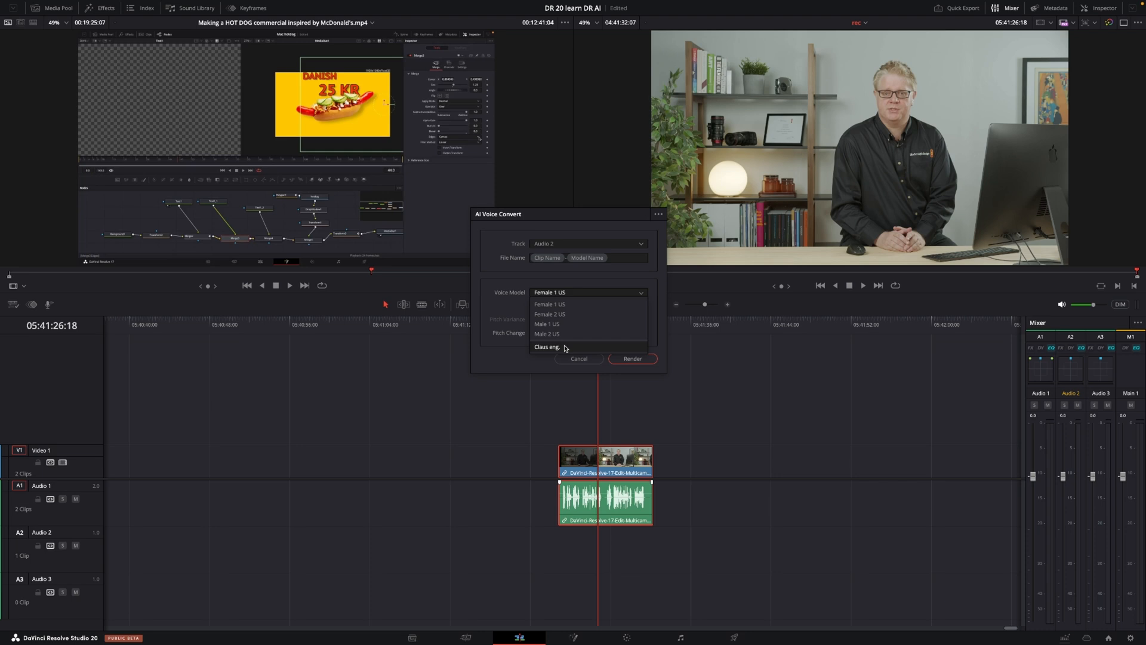
{"action": "left_click", "coordinate": [547, 346]}
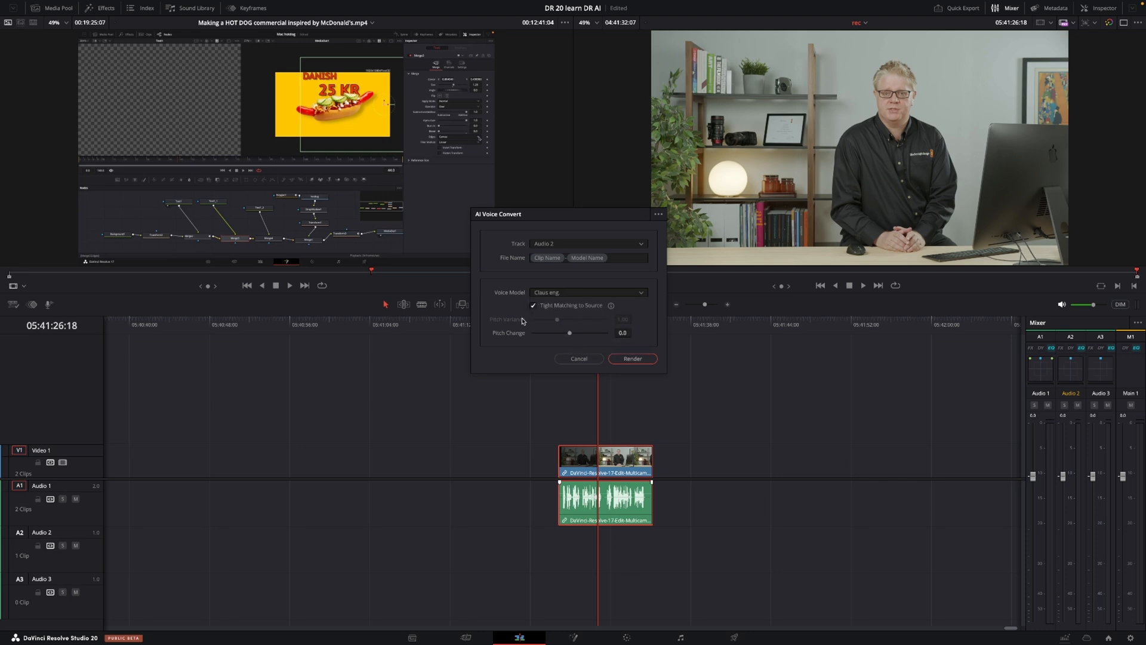
{"action": "left_click", "coordinate": [632, 358]}
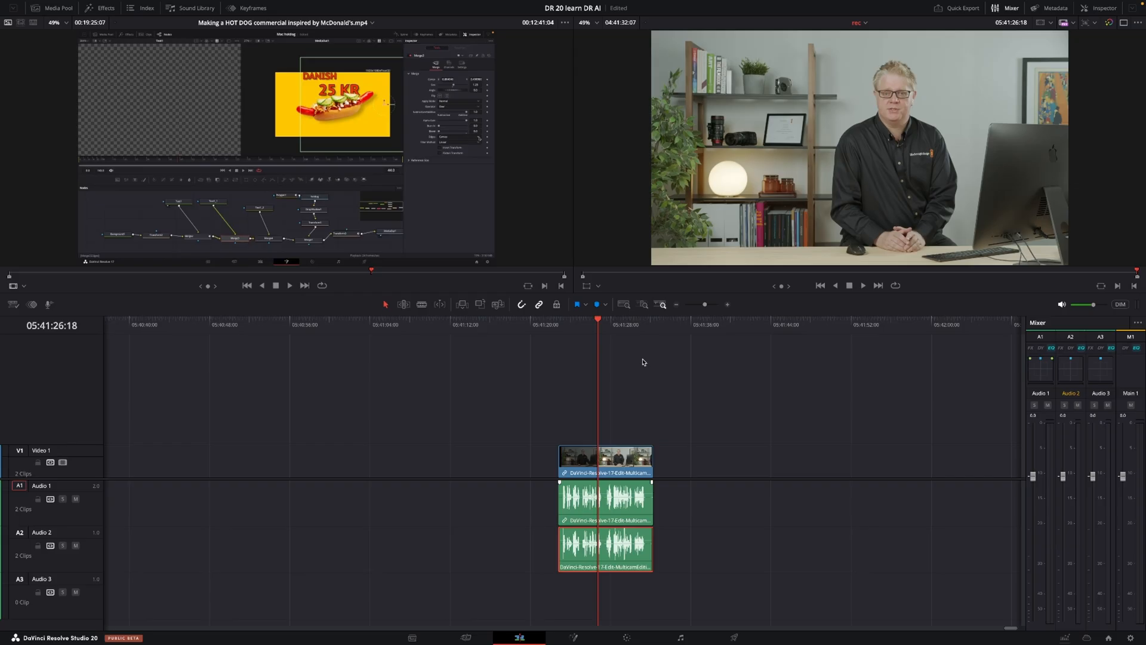
{"action": "mouse_move", "coordinate": [369, 489]}
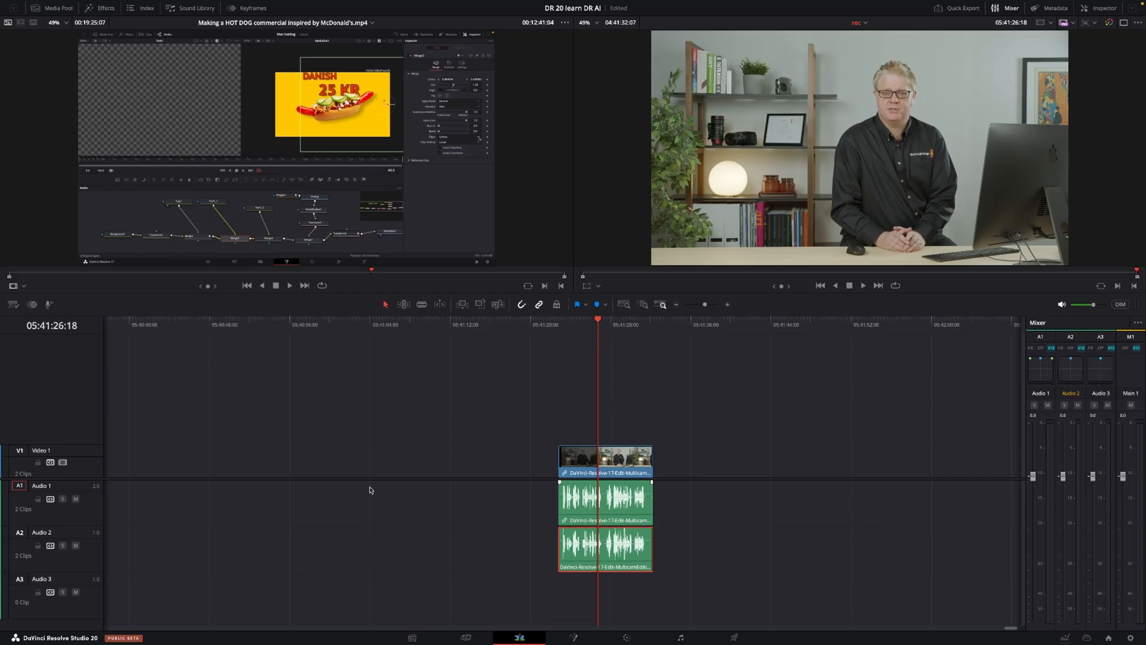
{"action": "mouse_move", "coordinate": [75, 498]}
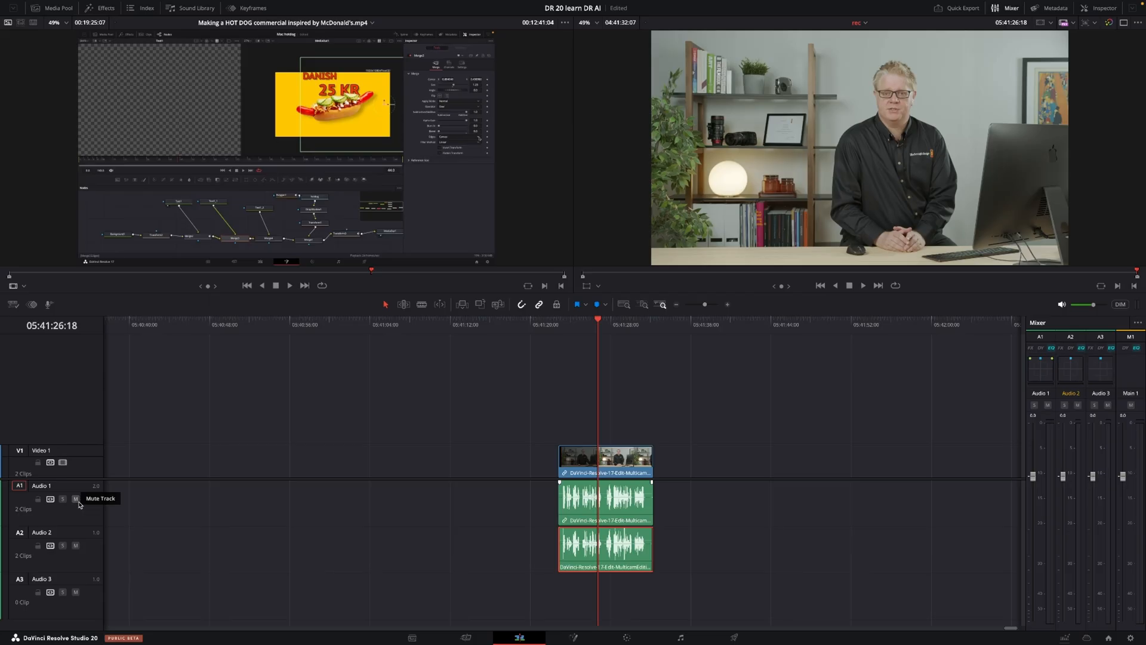
Mute Audio 1 to hear the Claus eng dialogue on Audio 2
{"action": "left_click", "coordinate": [75, 499]}
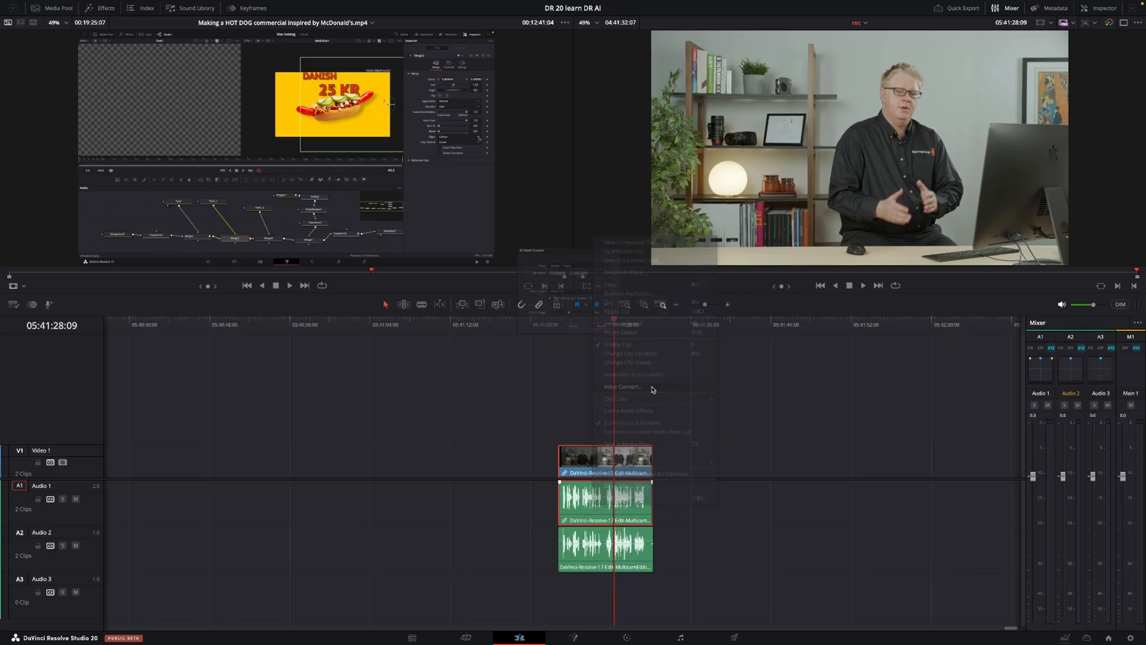
Voice Convert the interview clip with Male 1 US, rendering to Audio 3
{"action": "left_click", "coordinate": [622, 387]}
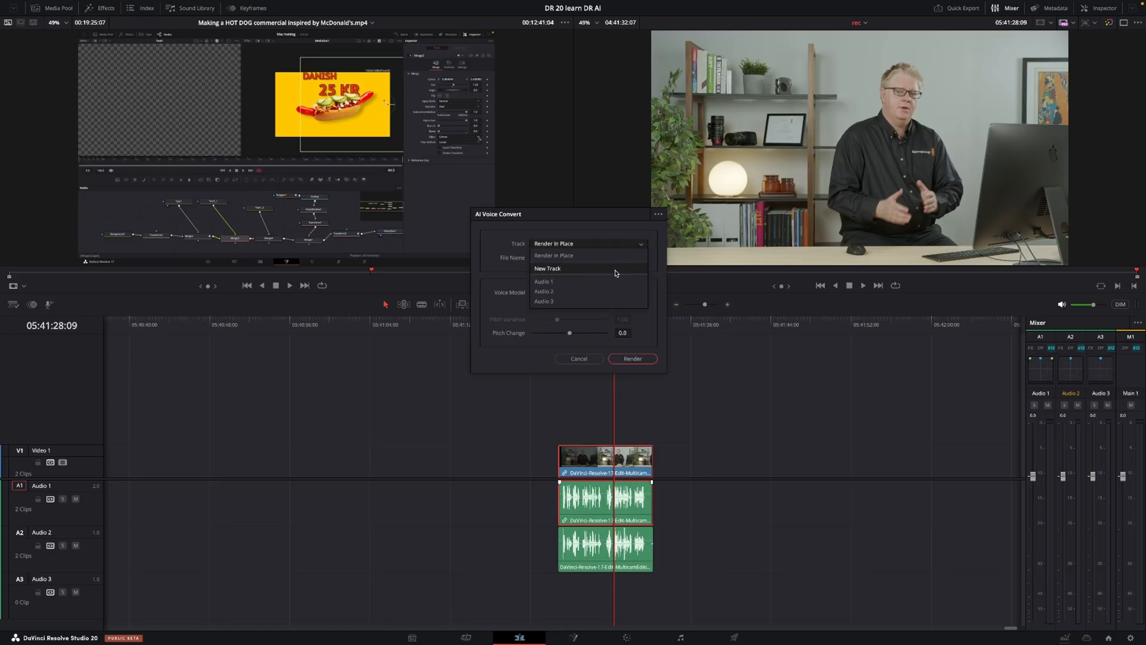
{"action": "left_click", "coordinate": [544, 301]}
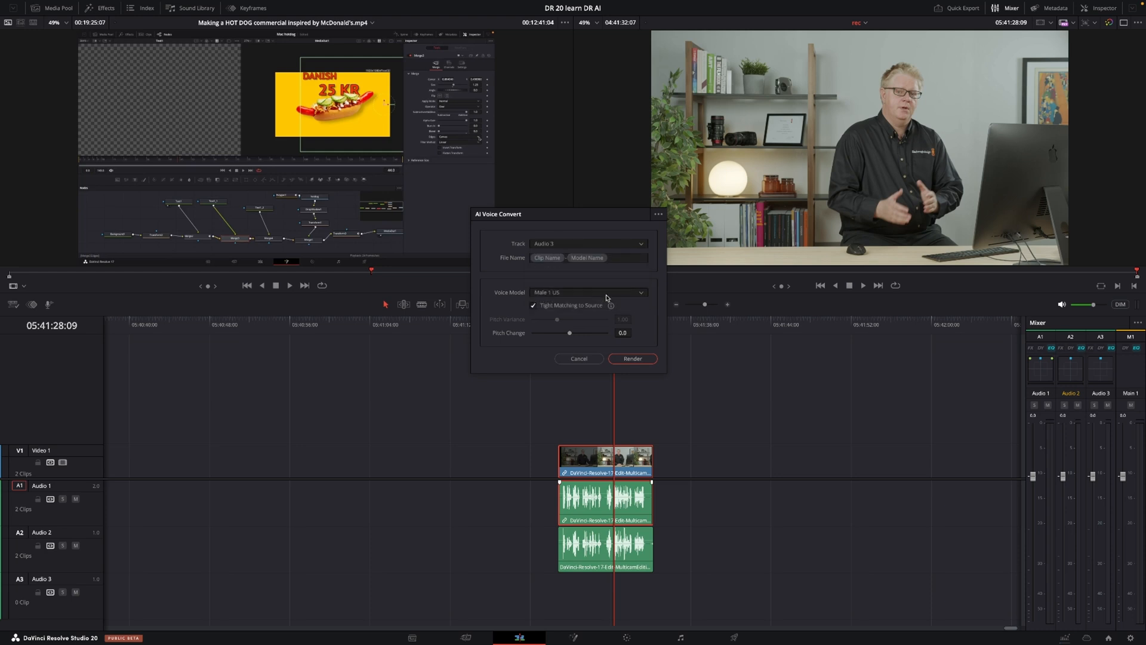
{"action": "left_click", "coordinate": [632, 358]}
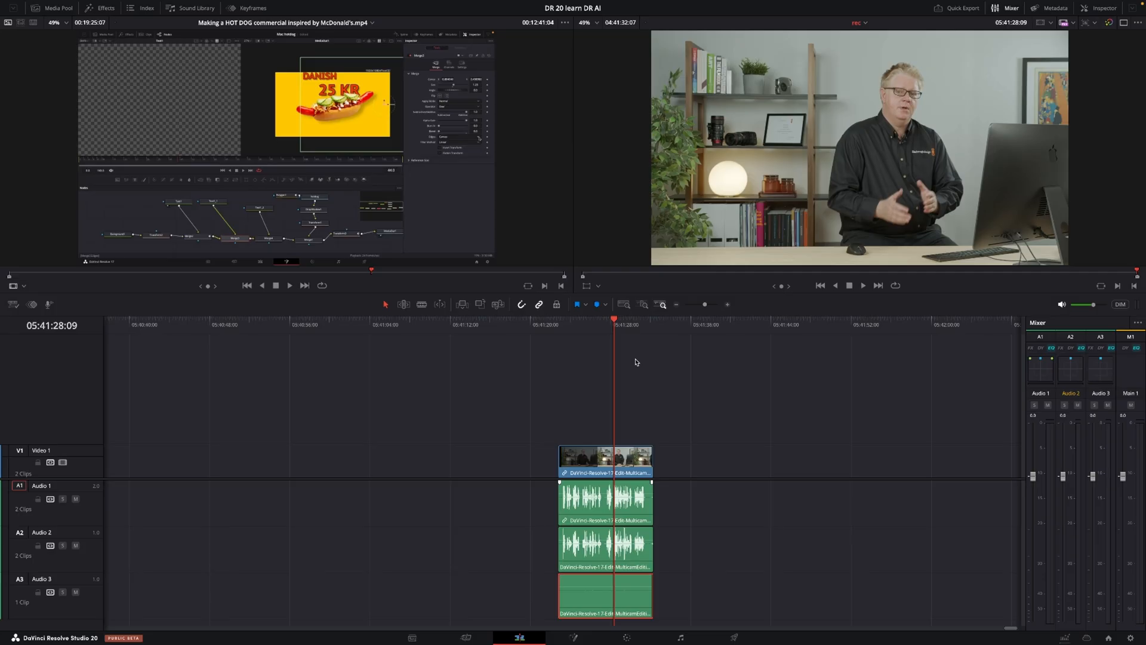
{"action": "mouse_move", "coordinate": [62, 499]}
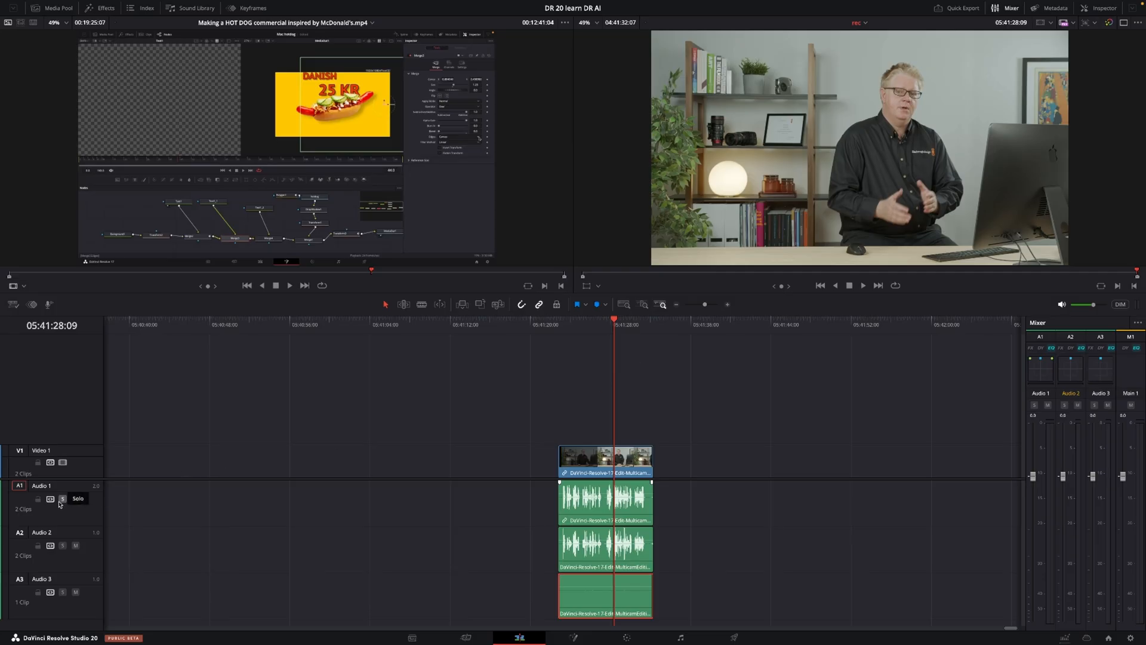
Toggle the Audio 1 mute button to isolate the converted voice tracks
{"action": "left_click", "coordinate": [74, 498]}
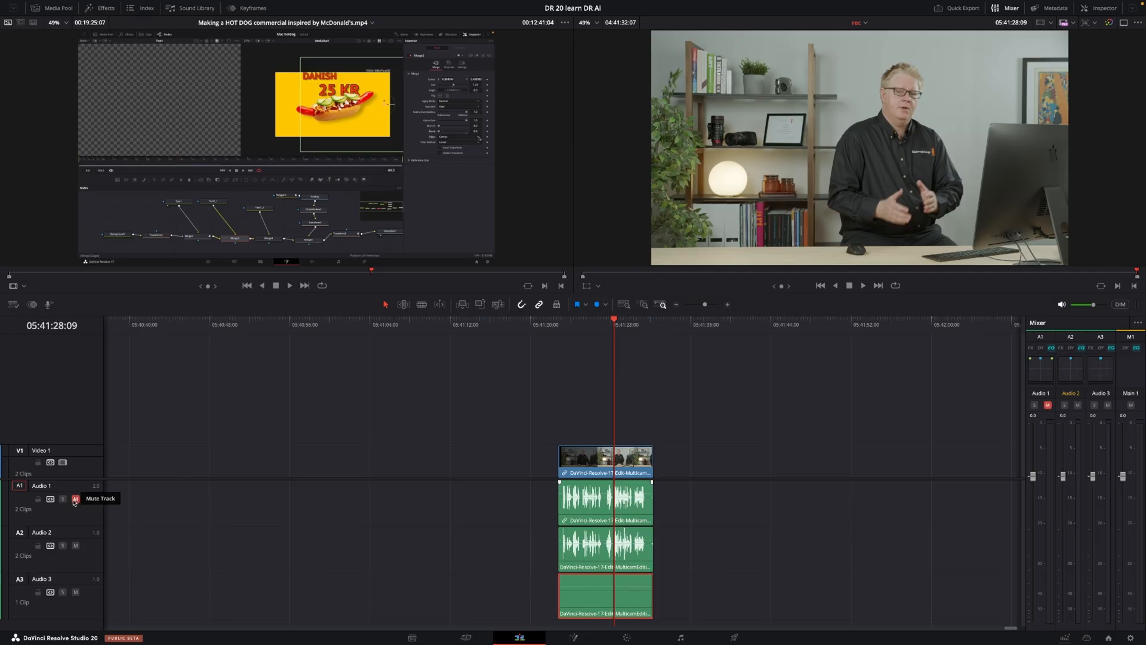
{"action": "left_click", "coordinate": [75, 498]}
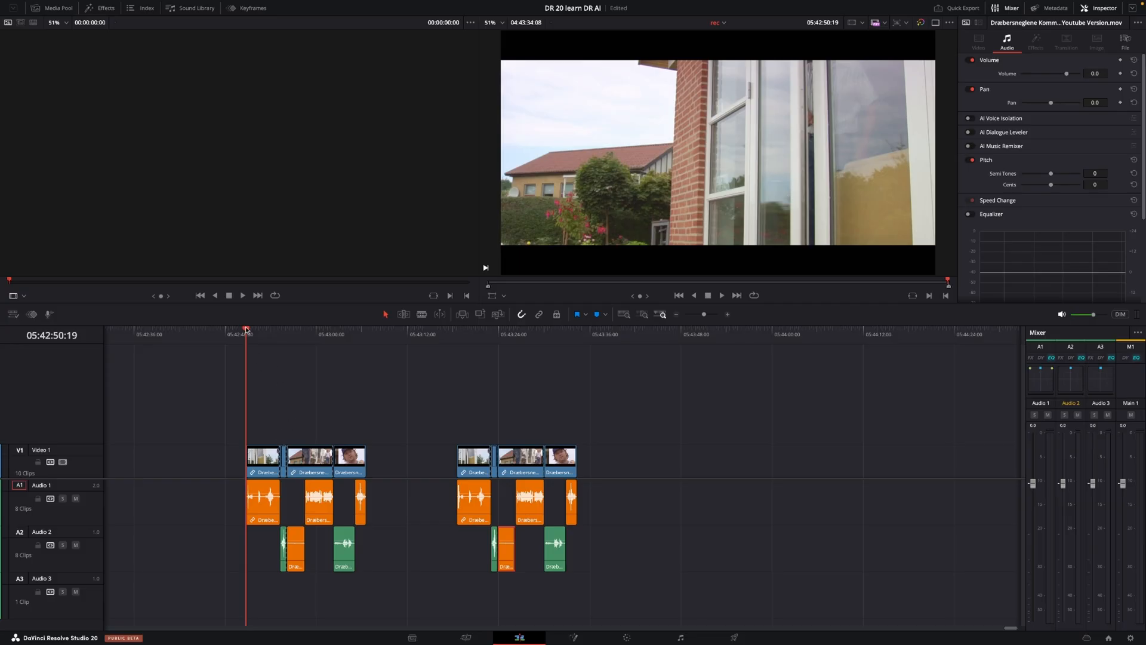
{"action": "mouse_move", "coordinate": [272, 349]}
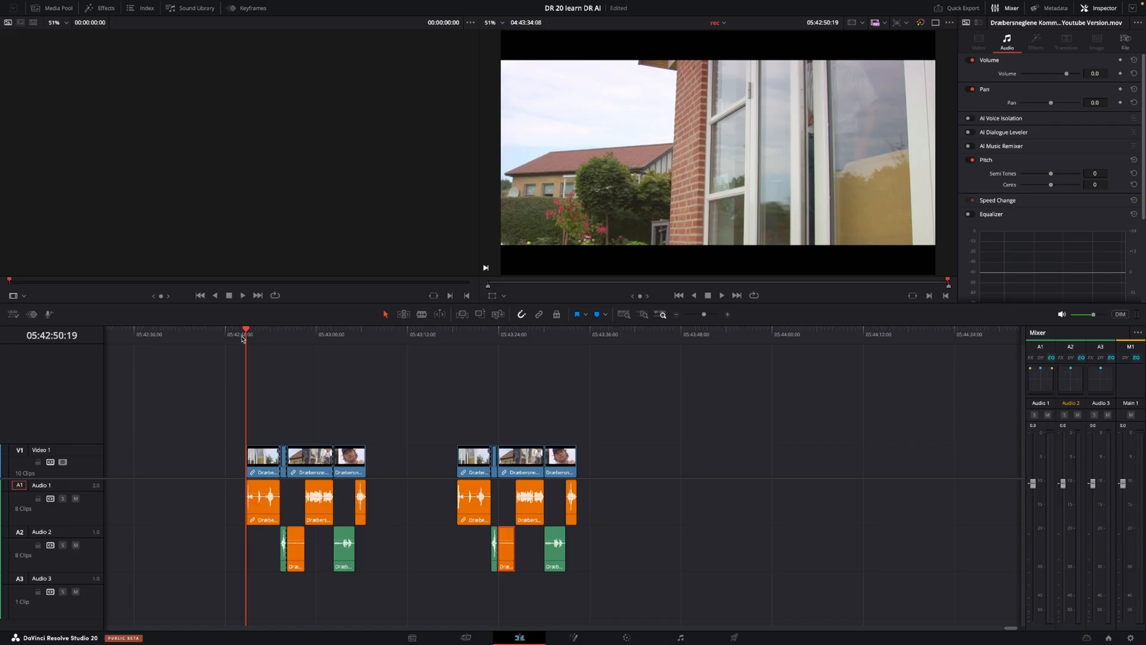
{"action": "mouse_move", "coordinate": [252, 341]}
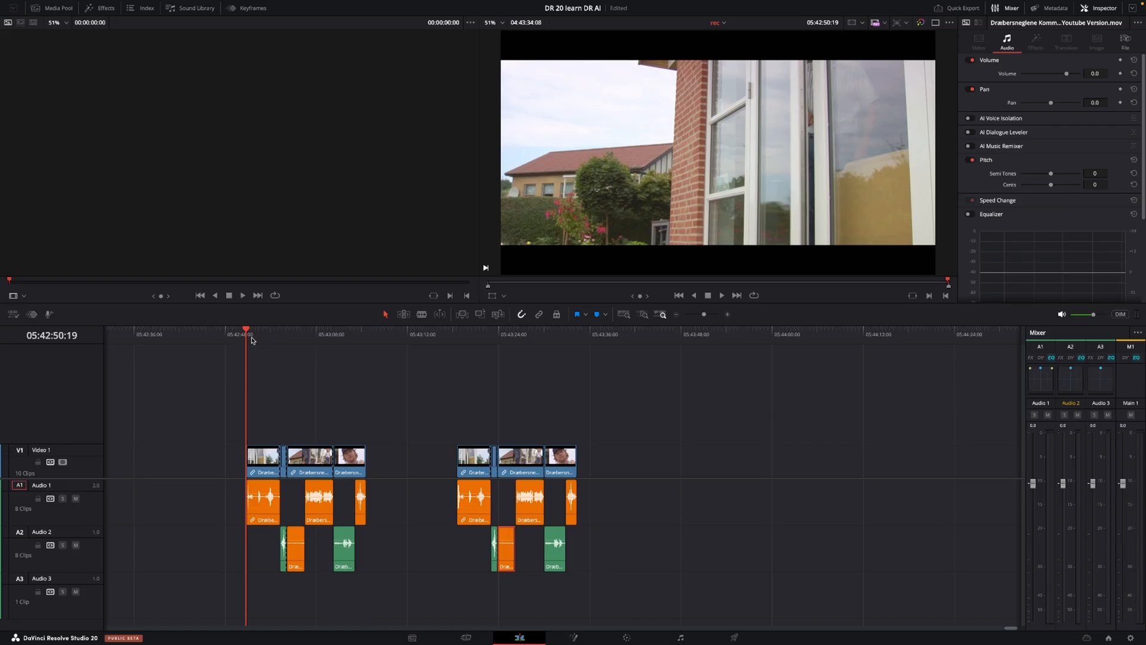
Play the commercial's opening dialogue clips, then stop and deselect
{"action": "left_click", "coordinate": [721, 296]}
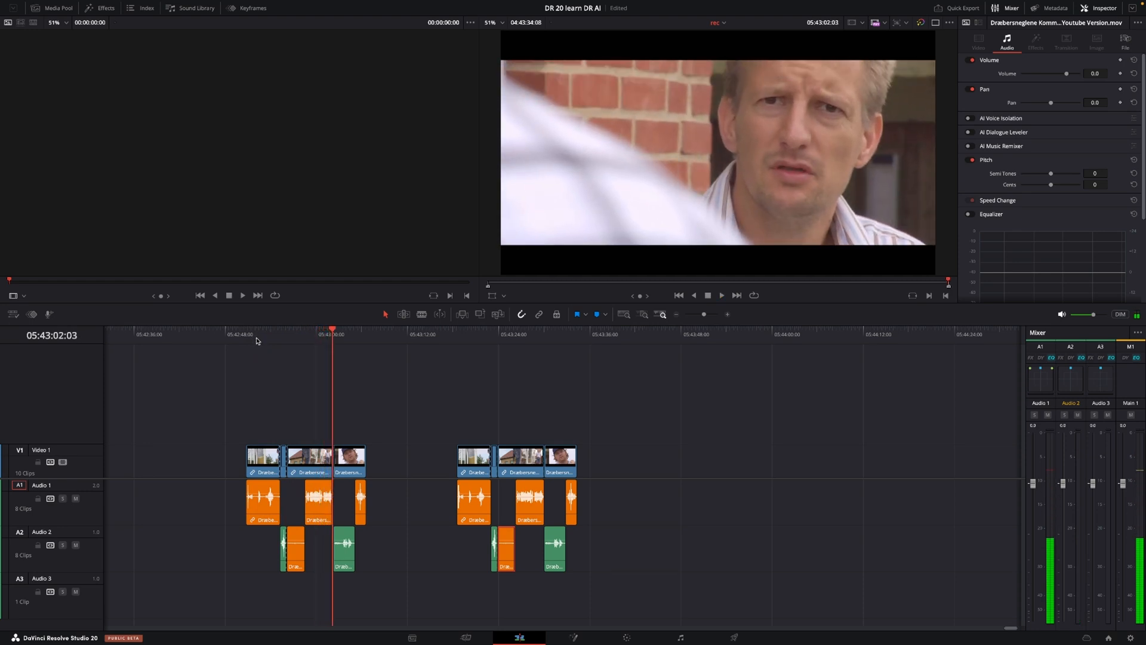
{"action": "left_click", "coordinate": [247, 334]}
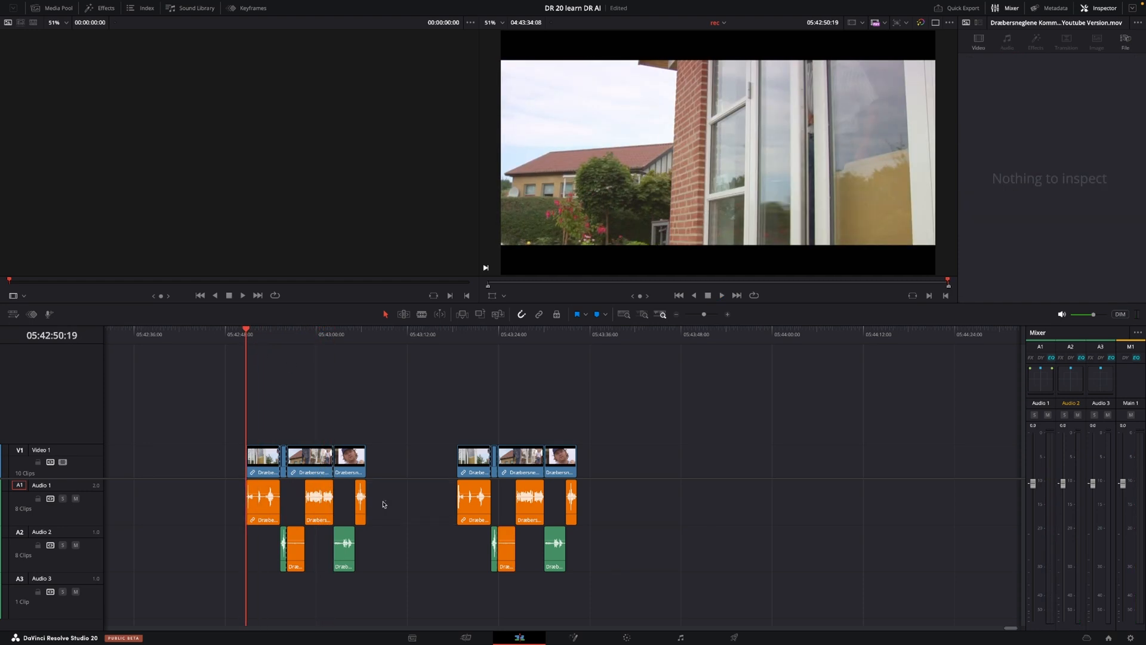
Voice-convert the first clip group to the Claus DK model, rendering onto Audio 3
{"action": "right_click", "coordinate": [265, 503]}
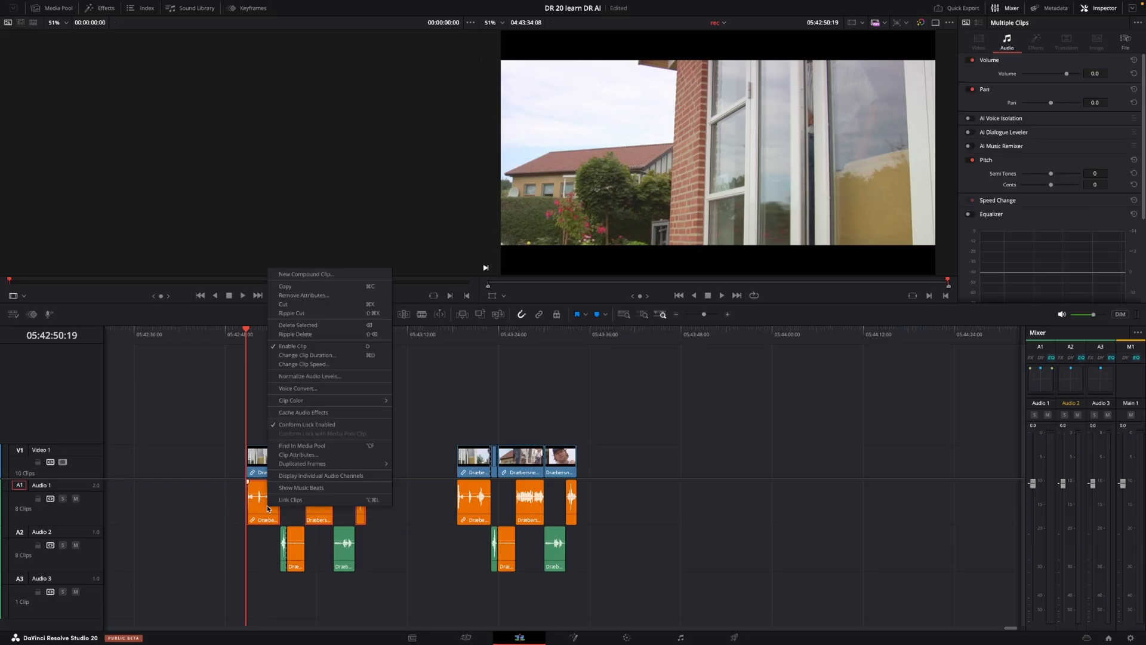
{"action": "mouse_move", "coordinate": [296, 388]}
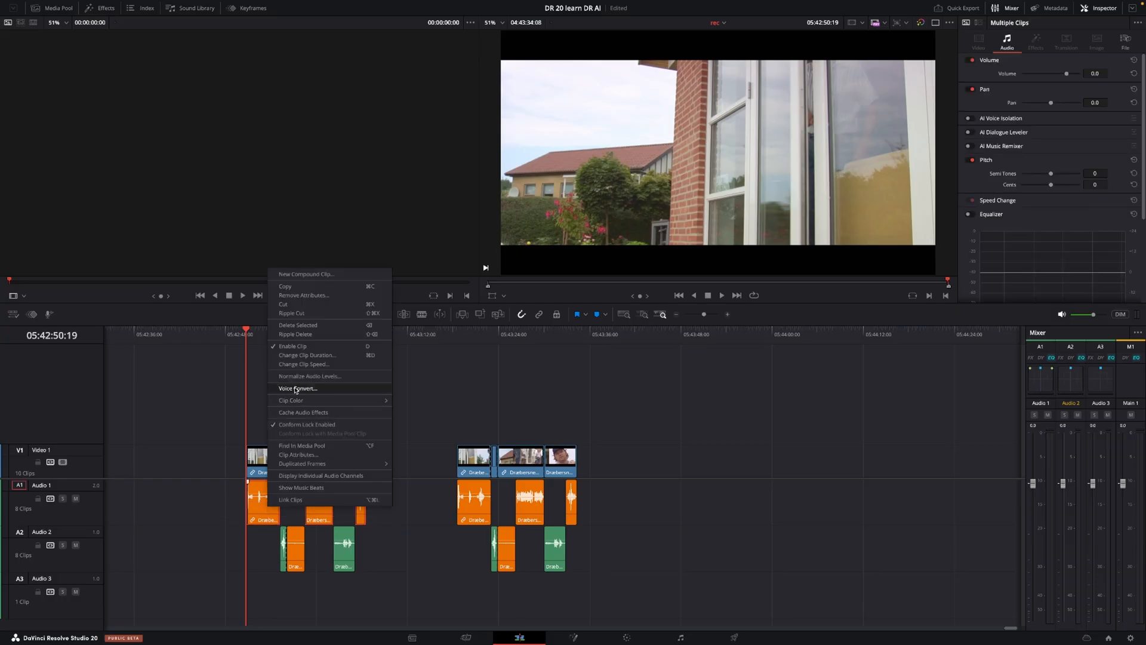
{"action": "left_click", "coordinate": [297, 388]}
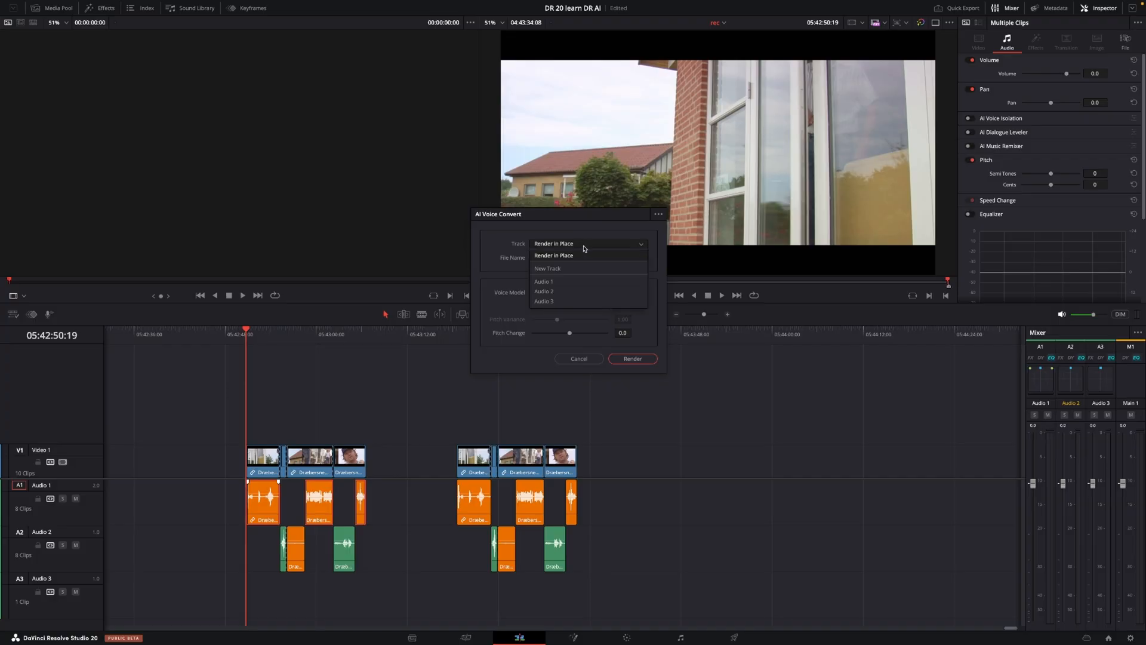
{"action": "left_click", "coordinate": [544, 301]}
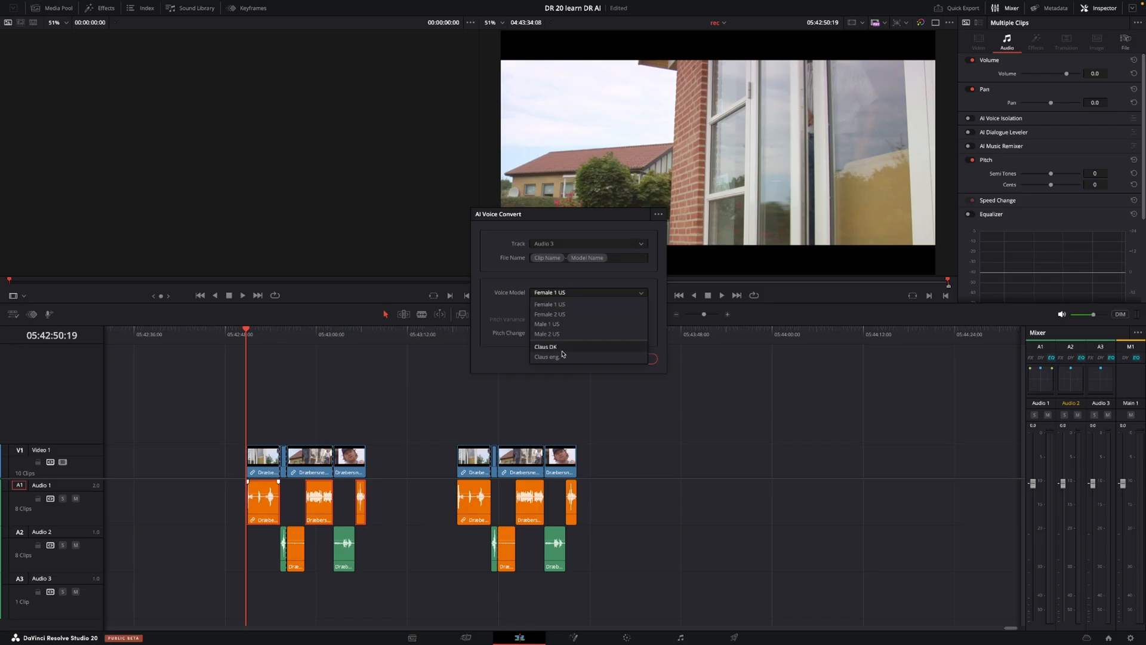
{"action": "left_click", "coordinate": [545, 346]}
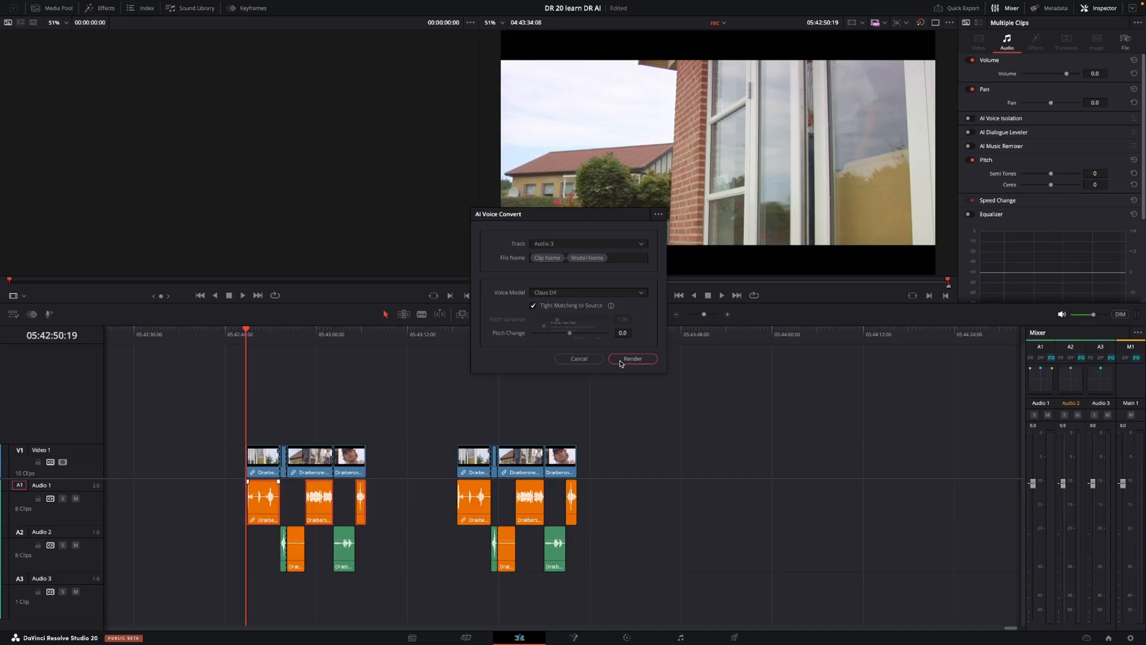
{"action": "left_click", "coordinate": [631, 358]}
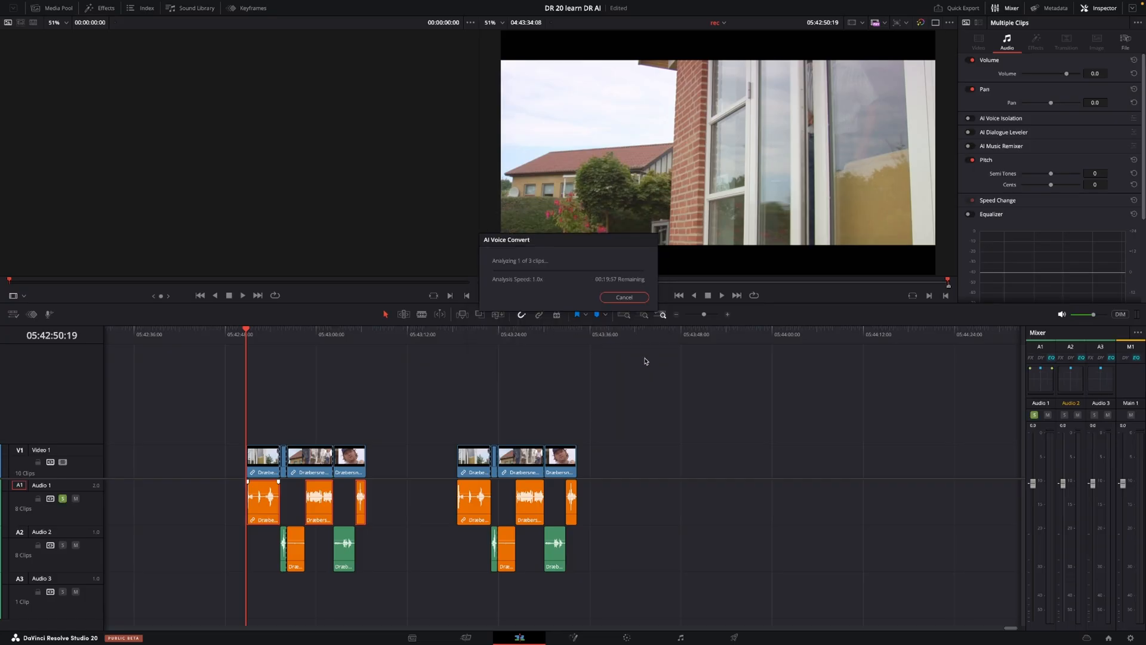
Mute Audio 1 and play back the Claus DK clips on Audio 3
{"action": "left_click", "coordinate": [623, 296]}
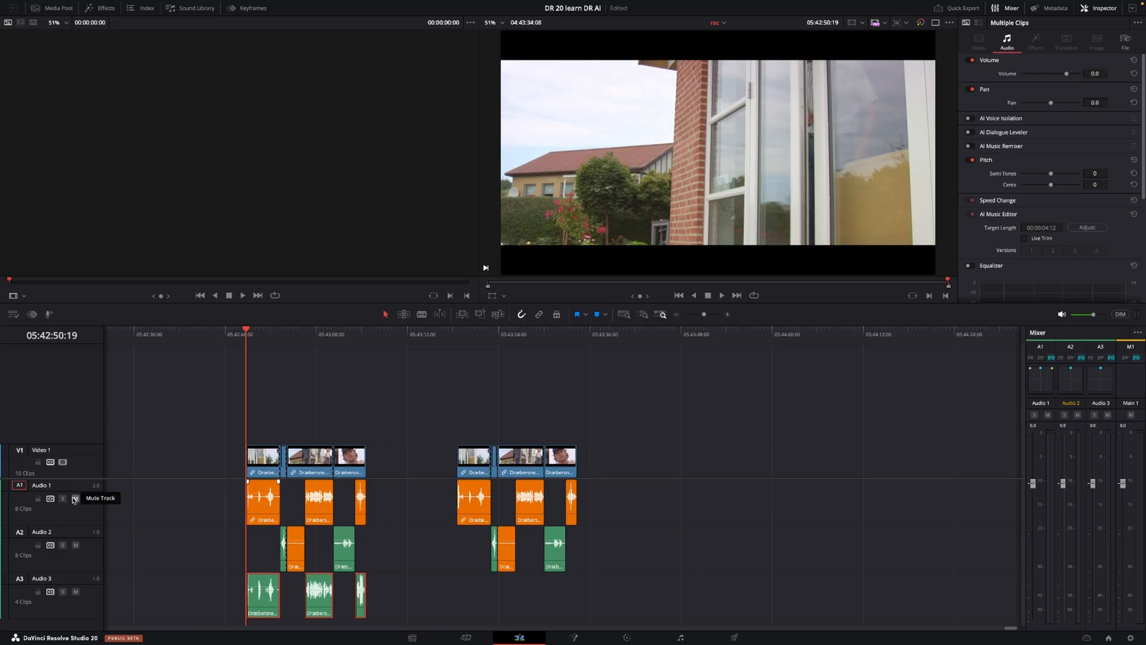
{"action": "left_click", "coordinate": [75, 499]}
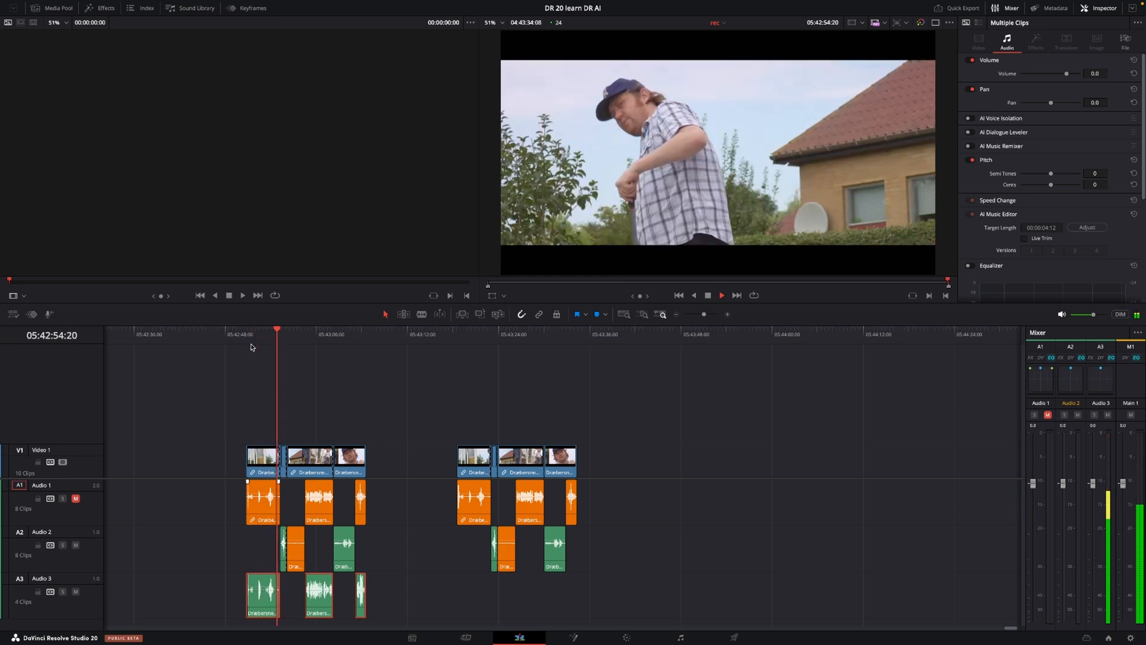
{"action": "left_click", "coordinate": [720, 295]}
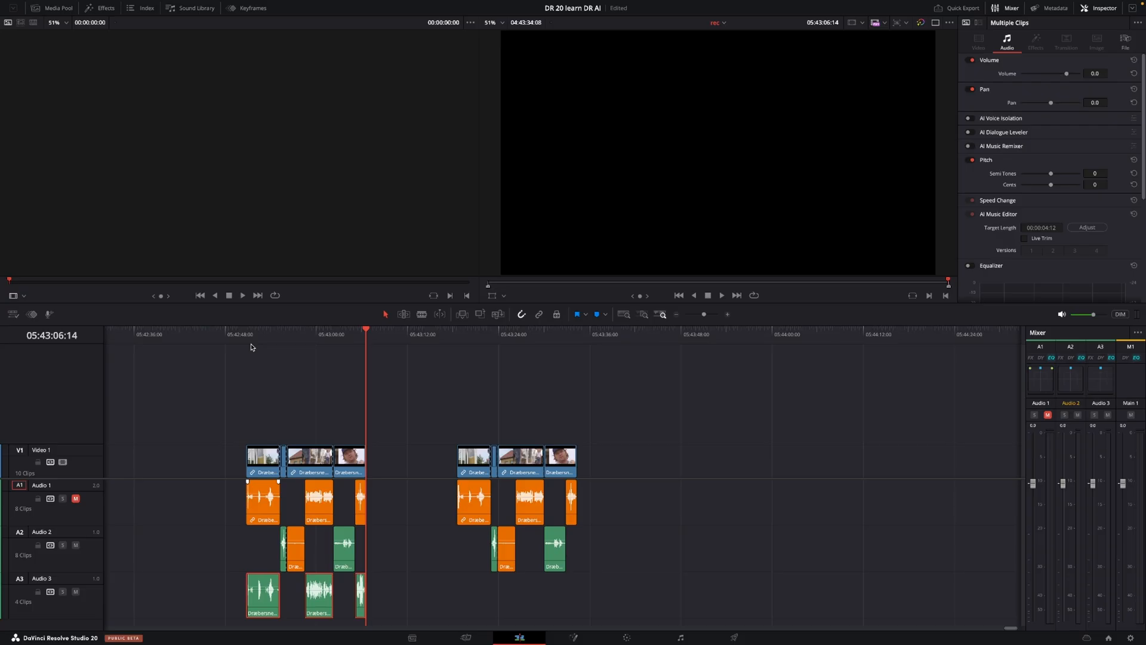
{"action": "mouse_move", "coordinate": [344, 420]}
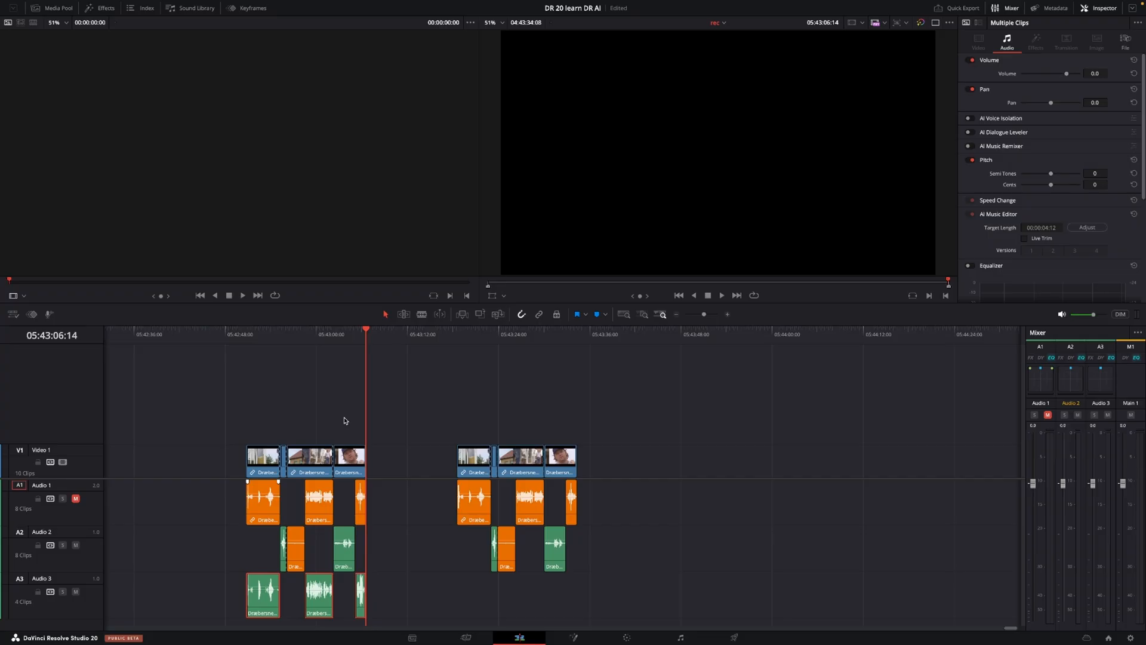
{"action": "mouse_move", "coordinate": [76, 498]}
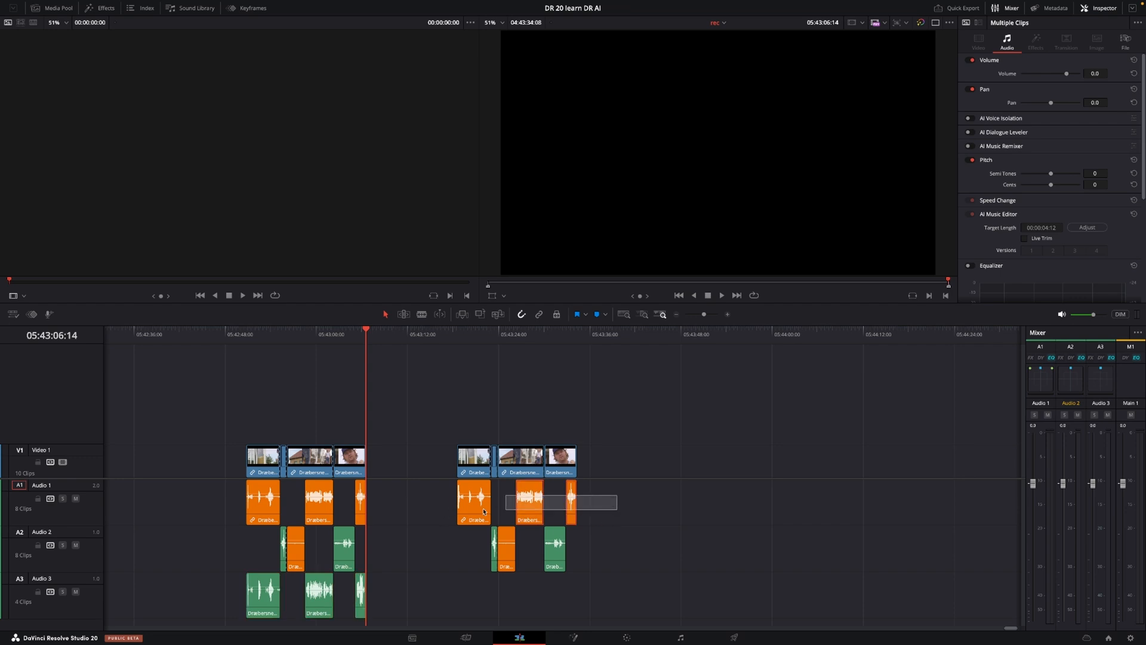
Render the second clip group as Female 2 US, then play from the group's start
{"action": "right_click", "coordinate": [473, 502]}
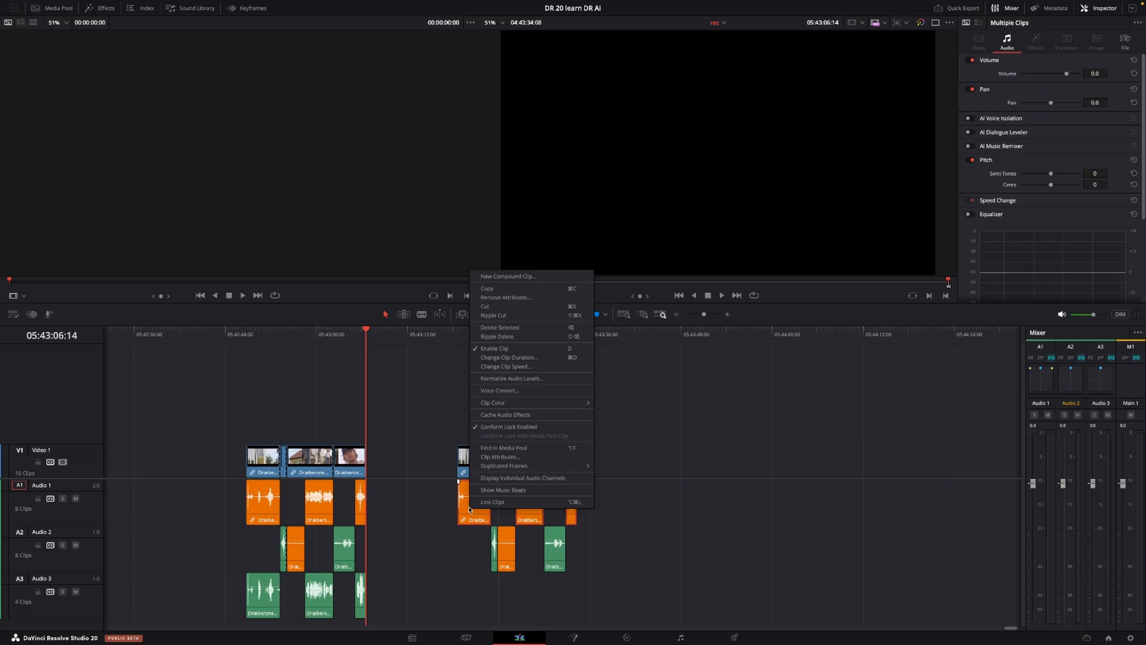
{"action": "left_click", "coordinate": [499, 390]}
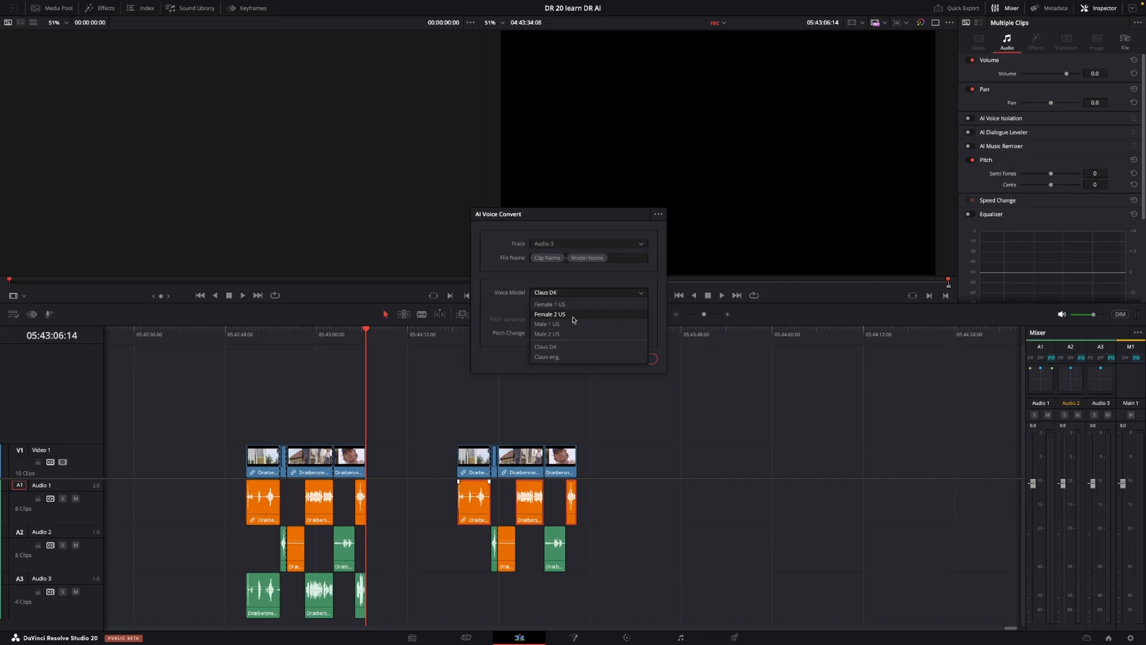
{"action": "left_click", "coordinate": [549, 314]}
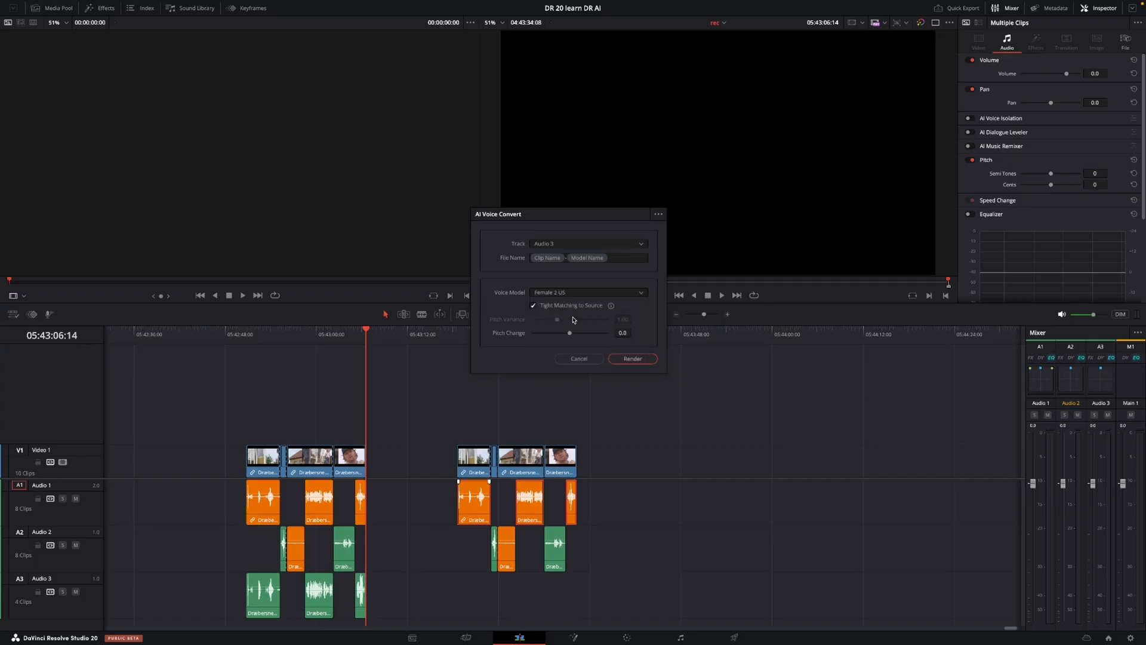
{"action": "mouse_move", "coordinate": [537, 318]}
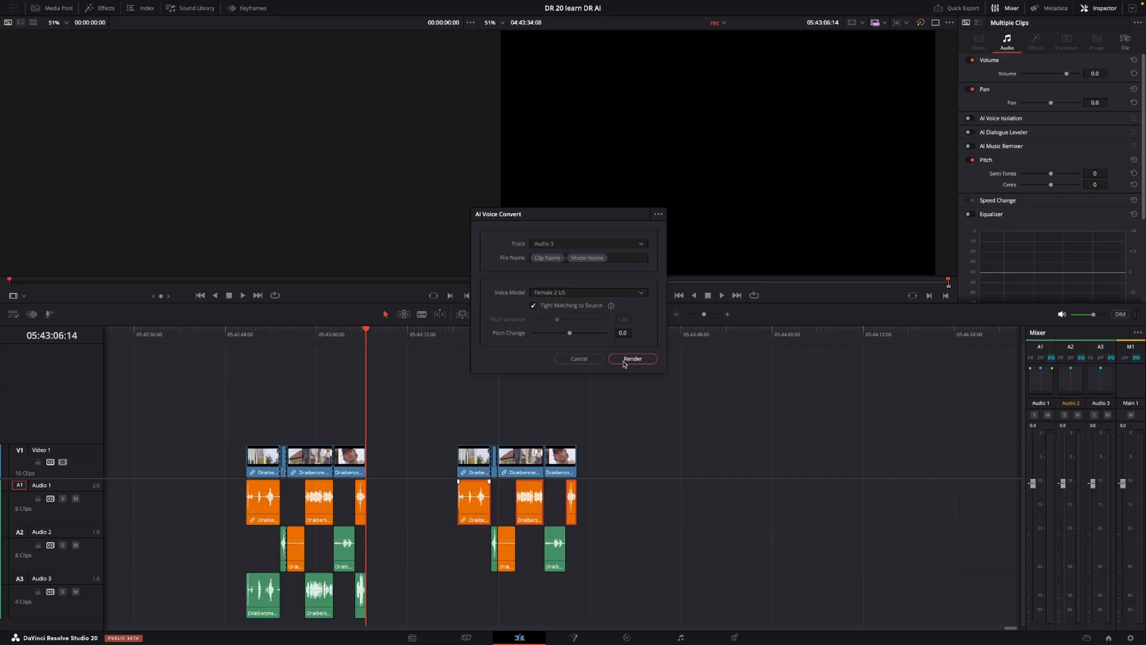
{"action": "left_click", "coordinate": [631, 358]}
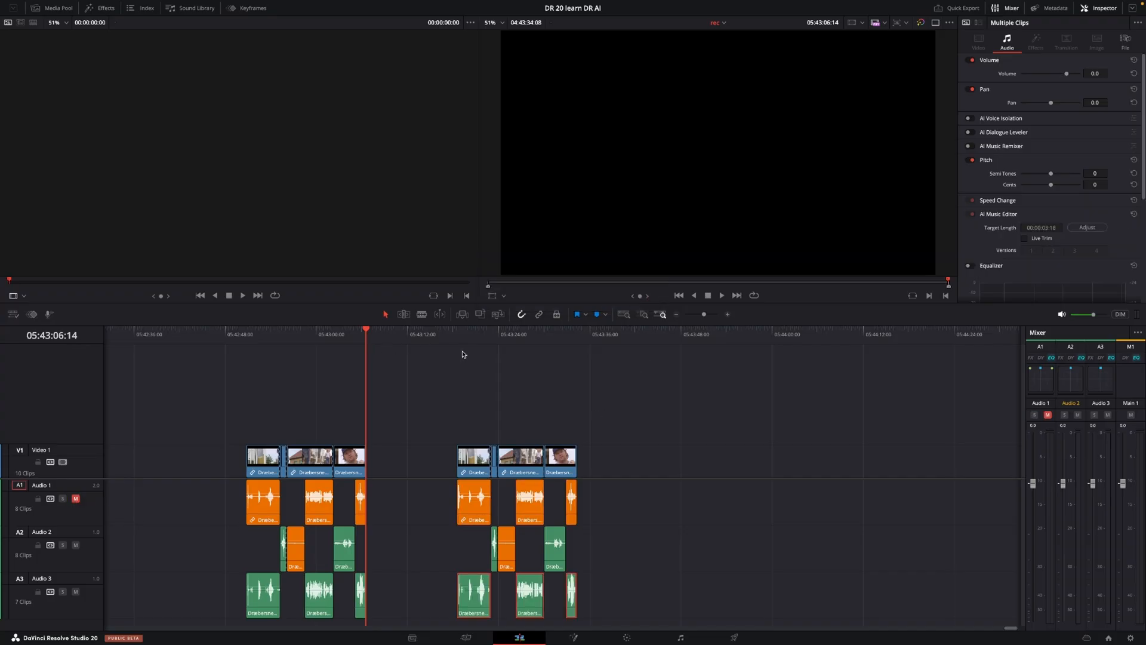
{"action": "left_click", "coordinate": [466, 334]}
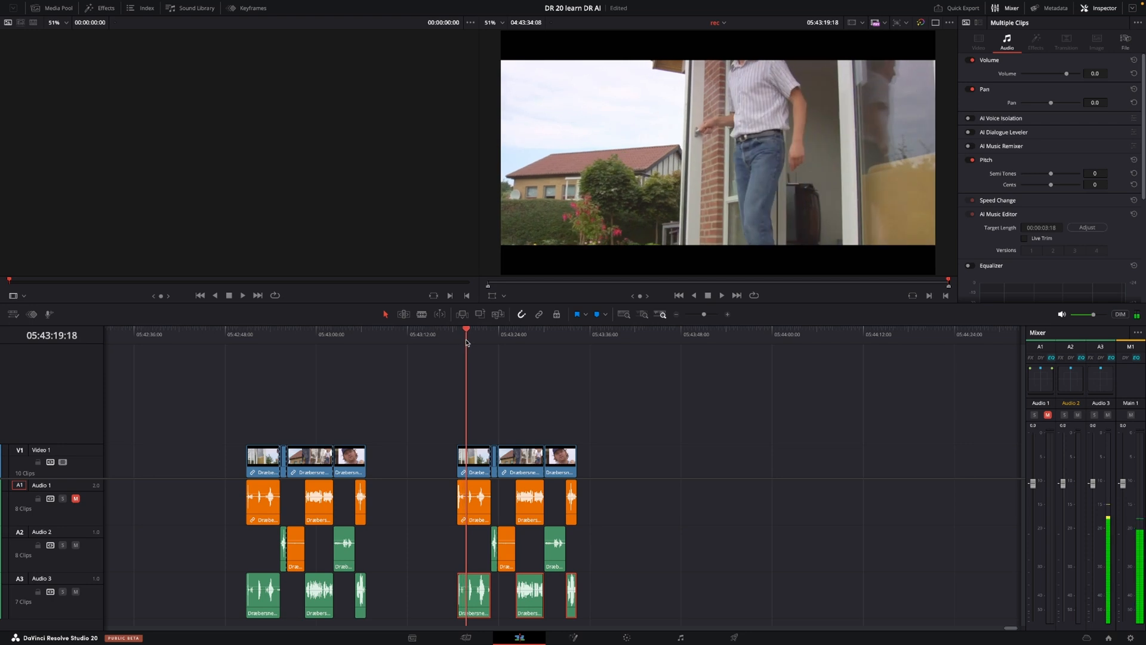
{"action": "left_click", "coordinate": [721, 295]}
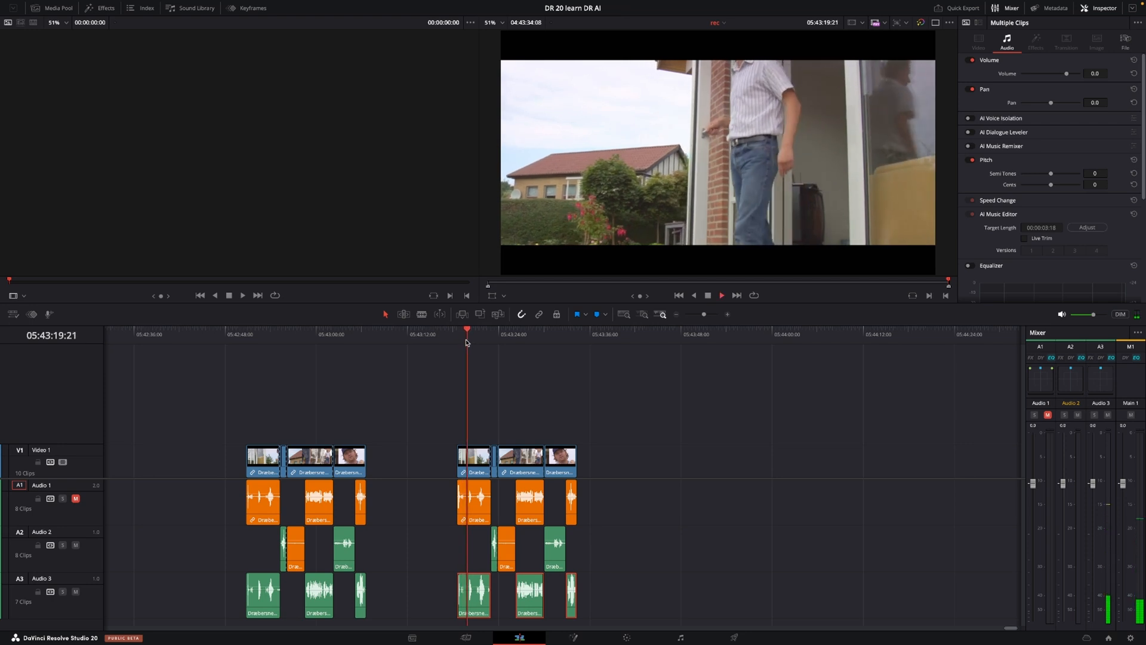